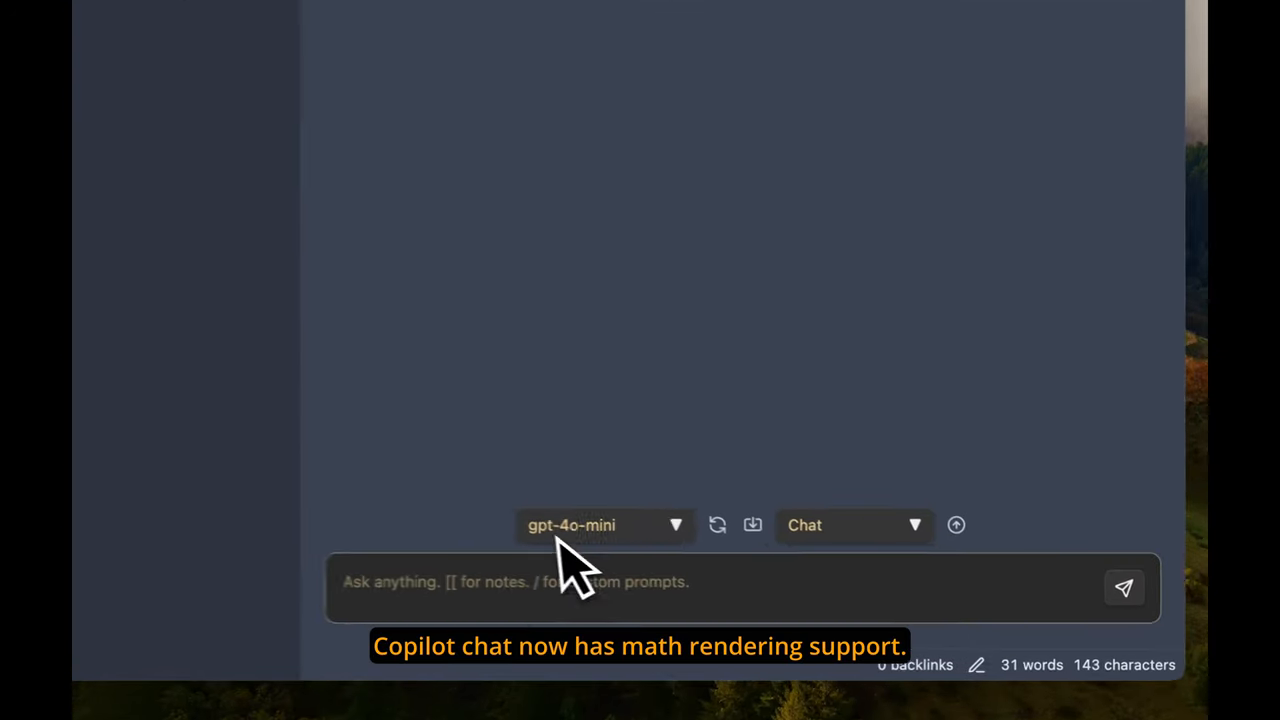
# Ask for Maxwell's equations without explanation, then resend the question asking for explanations
pyautogui.click(1124, 588)
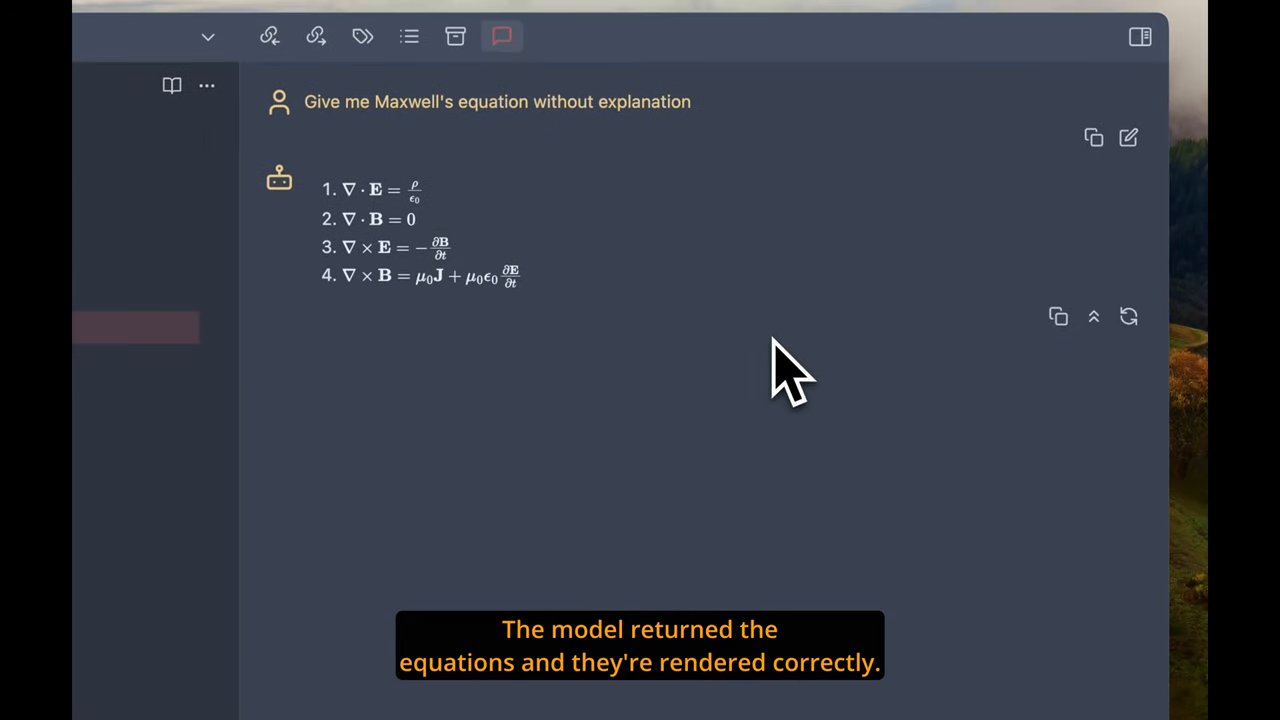
pyautogui.moveTo(610, 290)
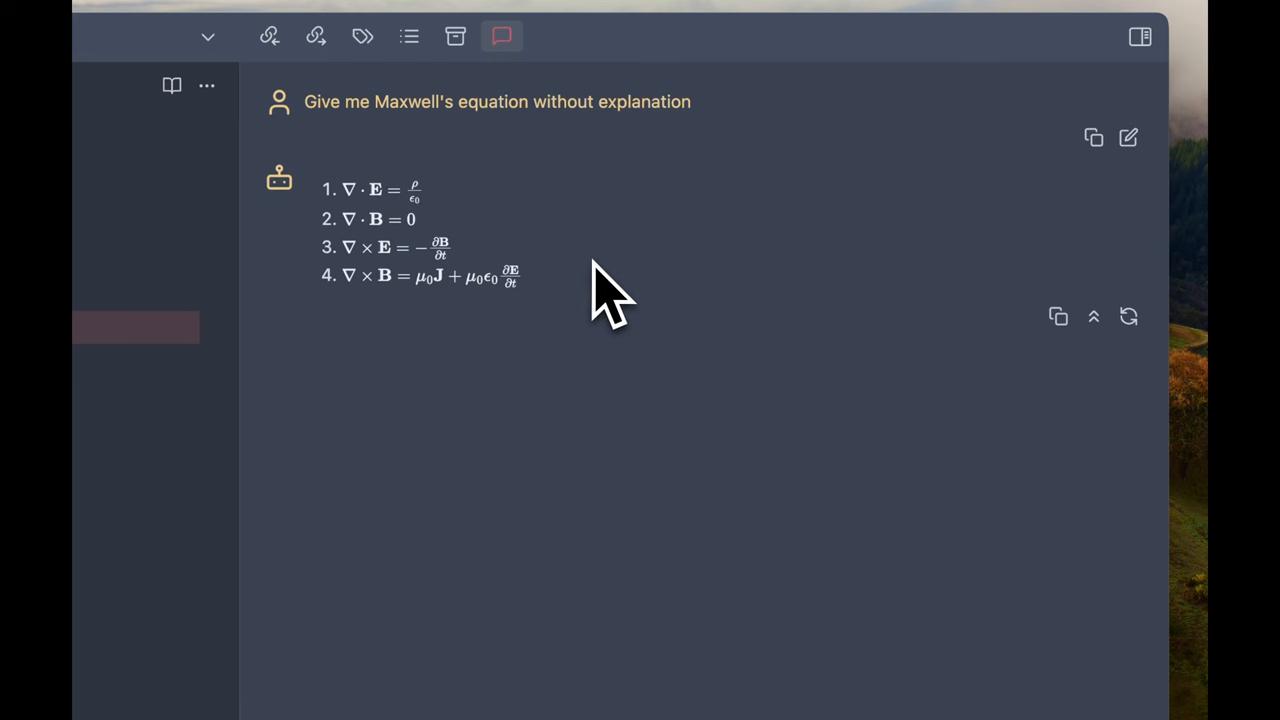
pyautogui.click(1128, 138)
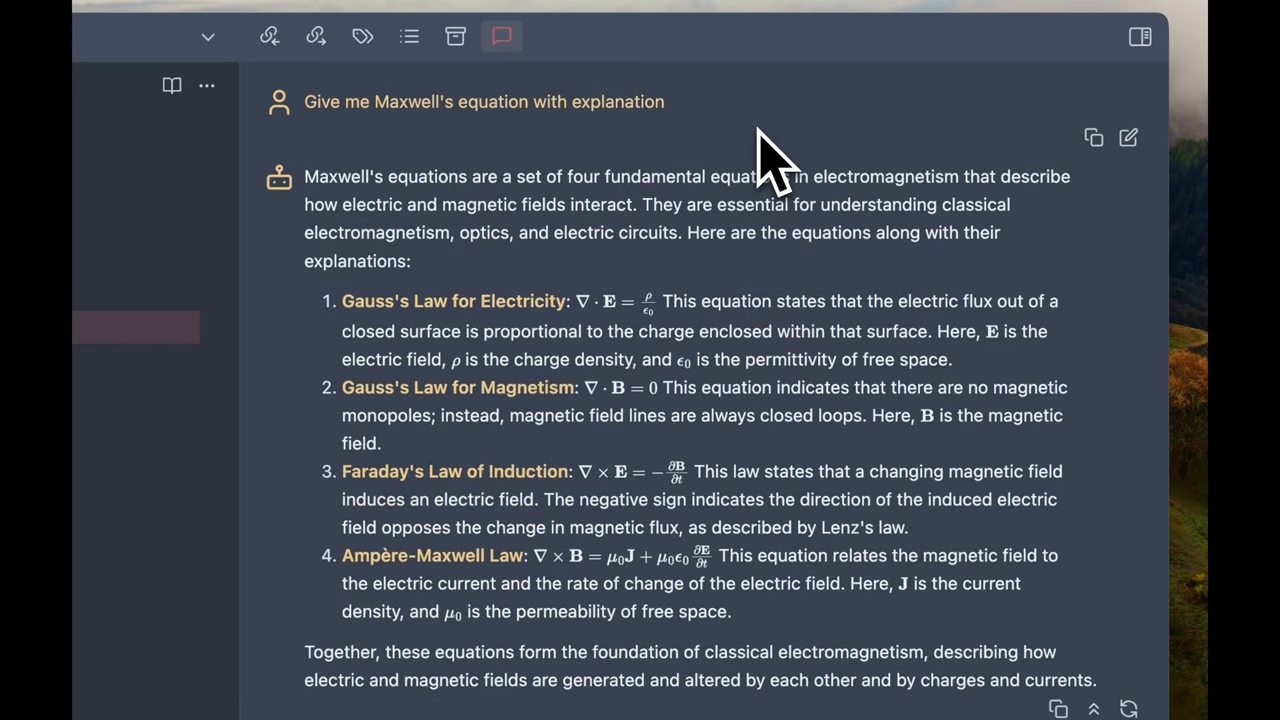
pyautogui.moveTo(856, 184)
pyautogui.write('Give me')
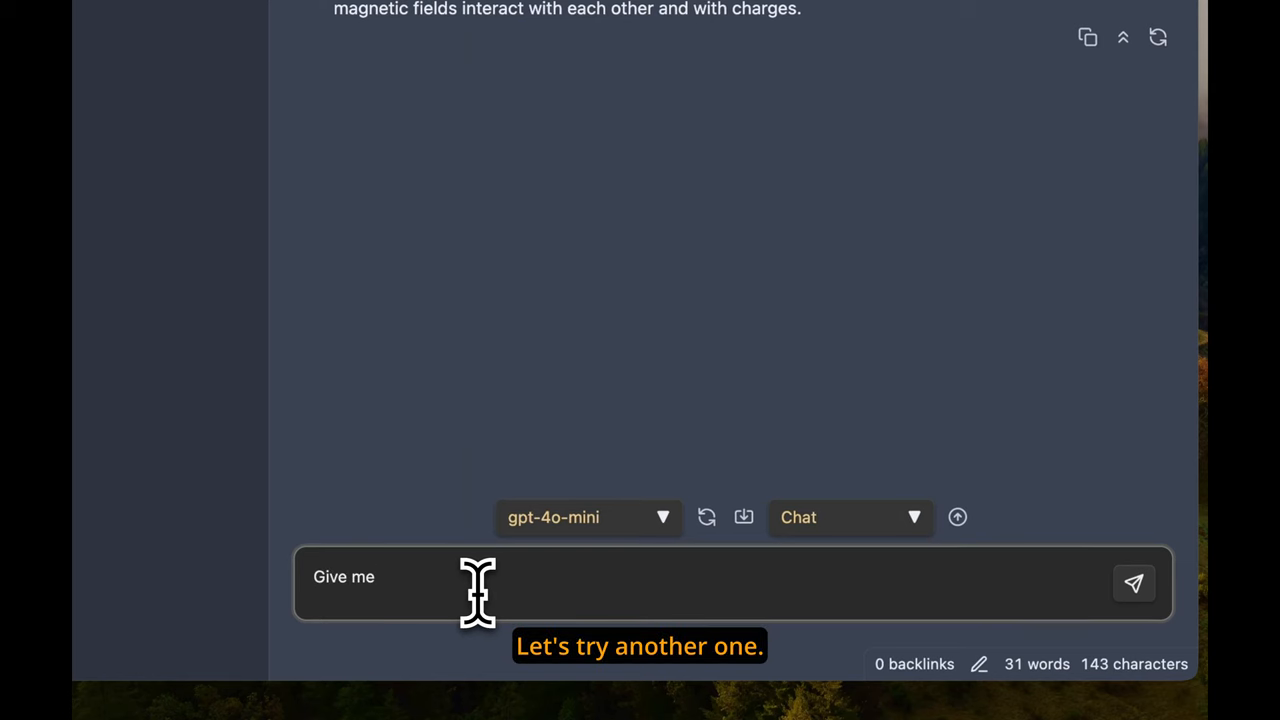
# Ask Copilot 'Give me Schrodinger equation' and read the time-dependent and time-independent forms
pyautogui.write('Schrodi')
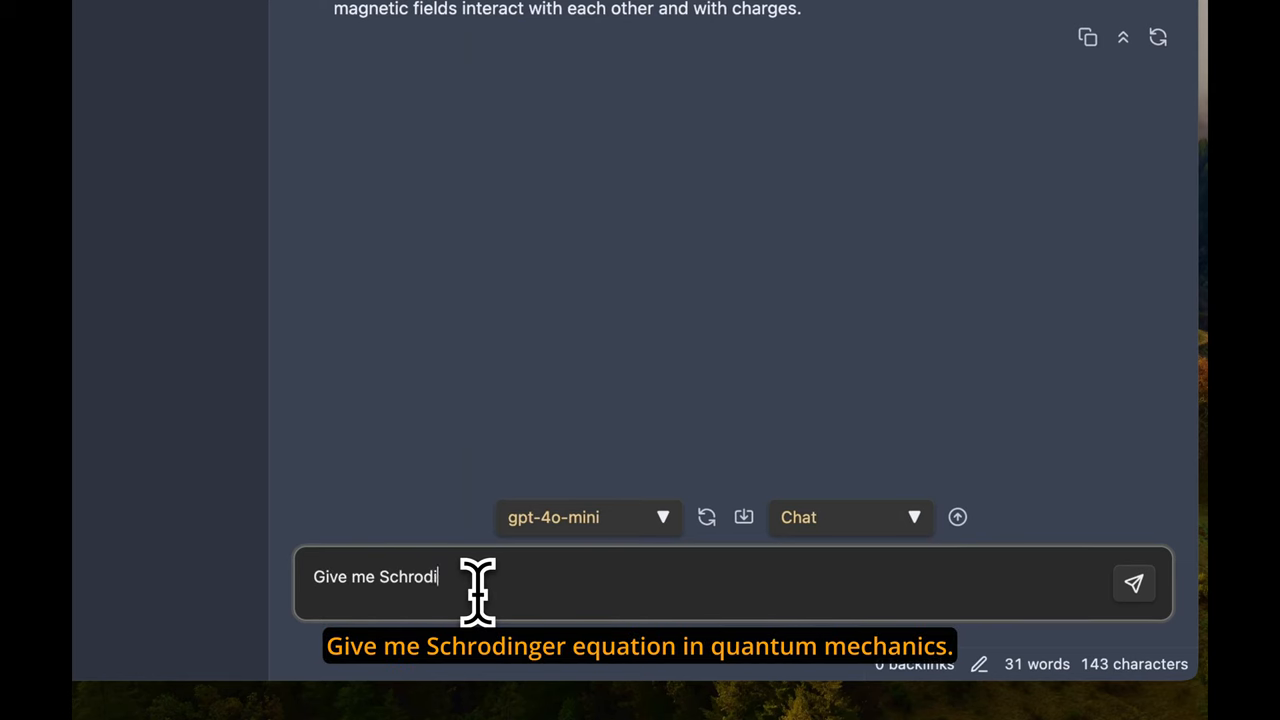
pyautogui.write('nger equation')
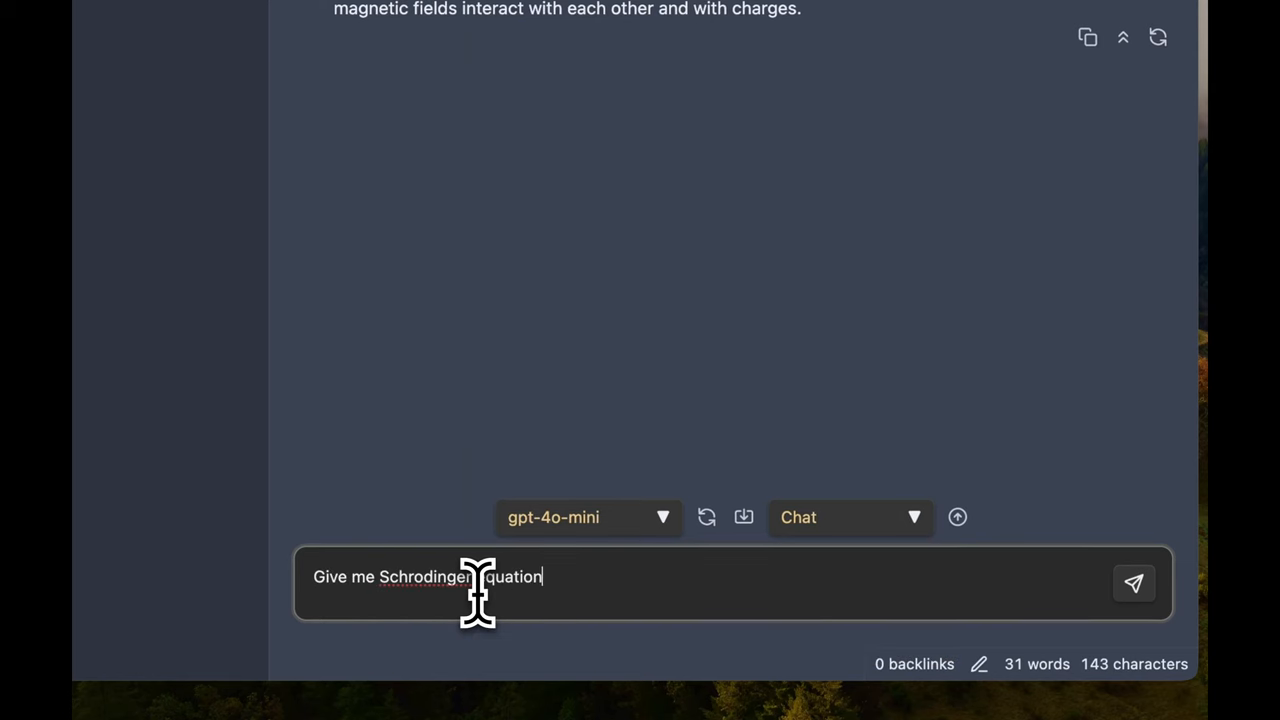
pyautogui.click(1132, 584)
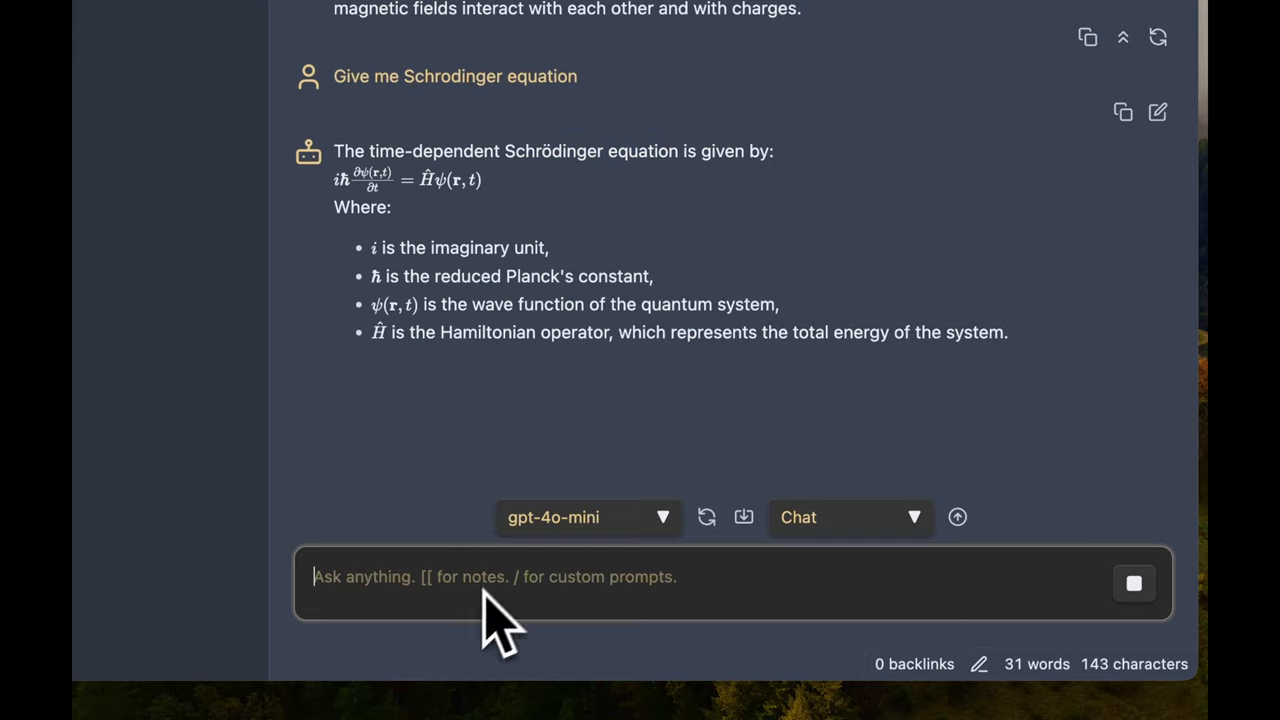
pyautogui.scroll(-3)
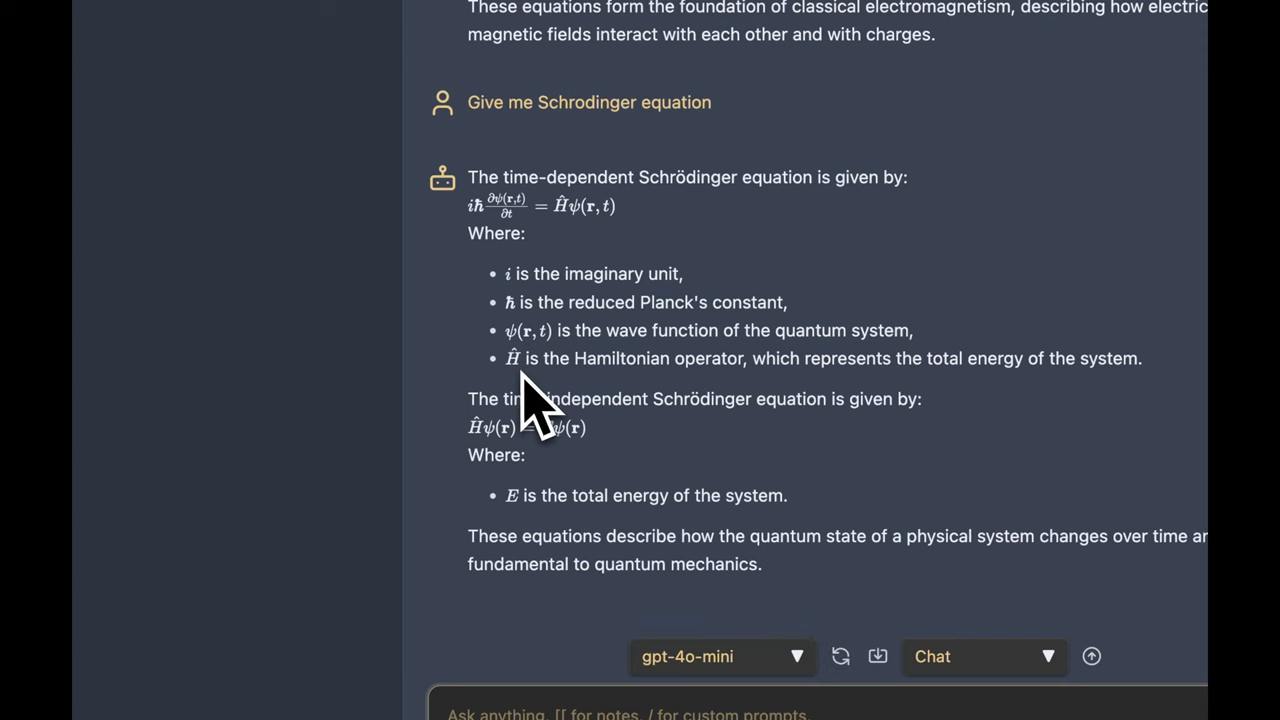
pyautogui.moveTo(624, 490)
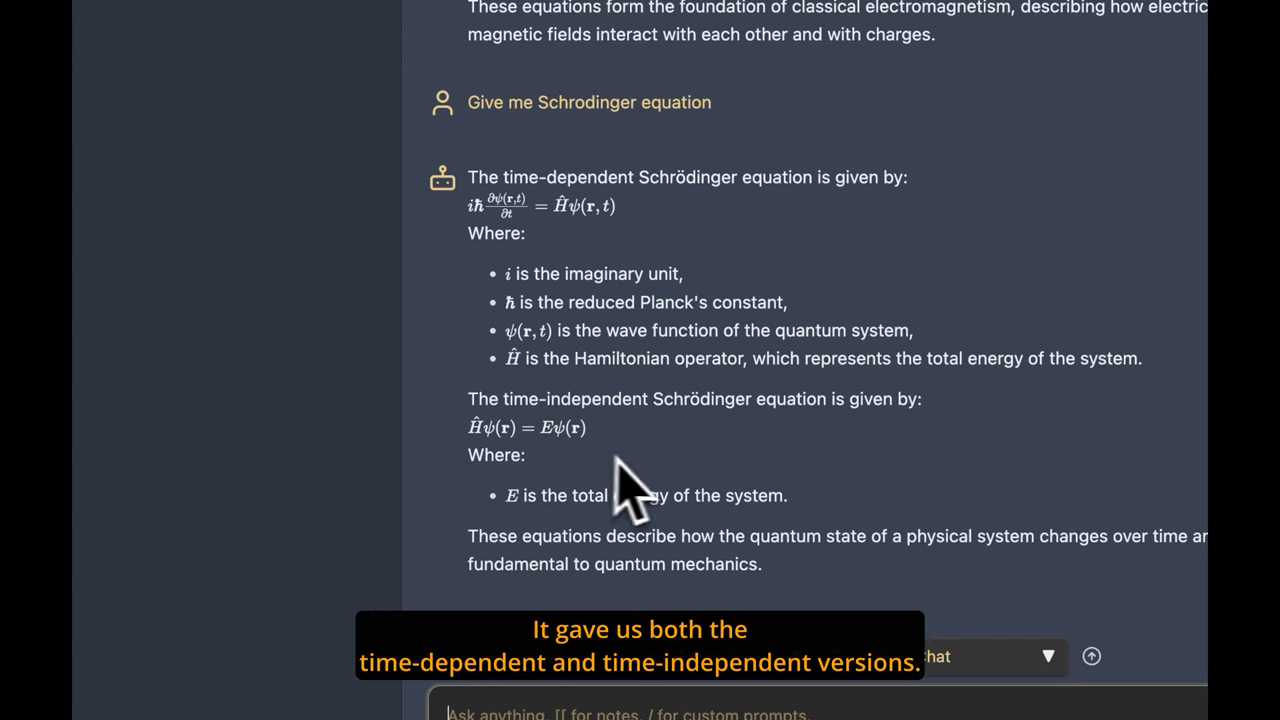
pyautogui.moveTo(660, 490)
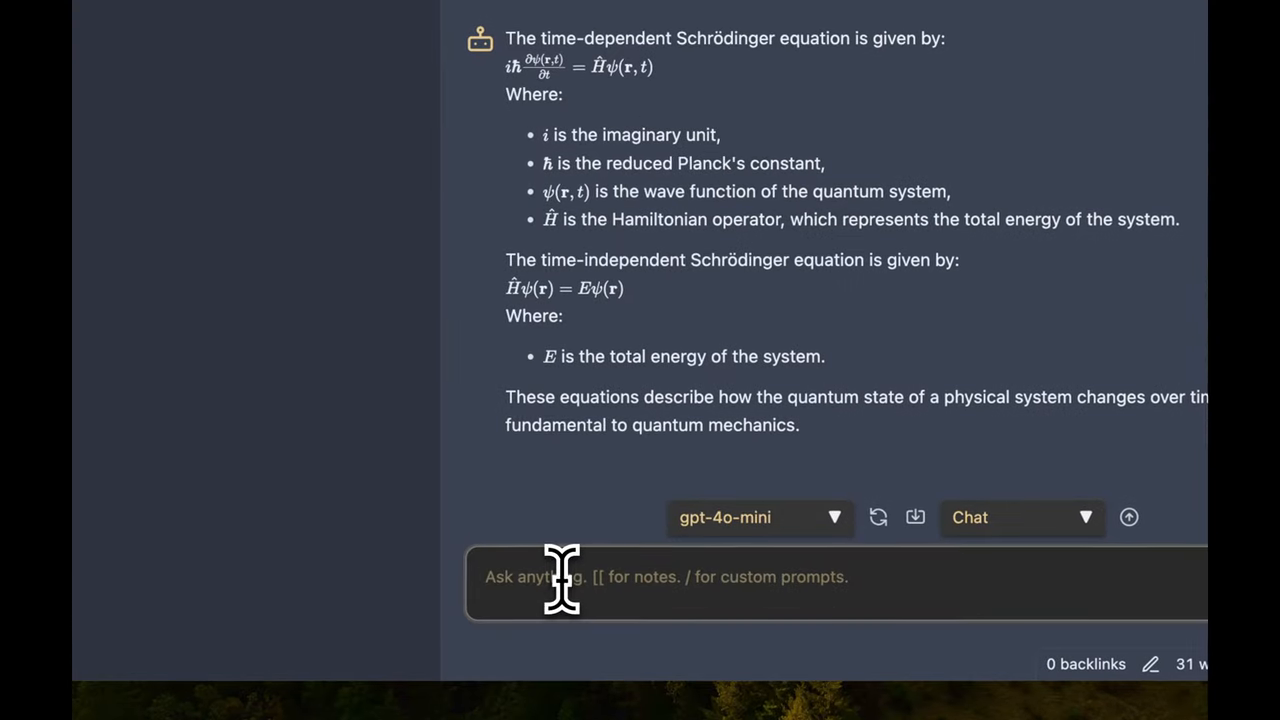
# Ask Copilot to 'Explain Kronecker product of tensor' and scroll through the matrix-rendered reply
pyautogui.write('Ex')
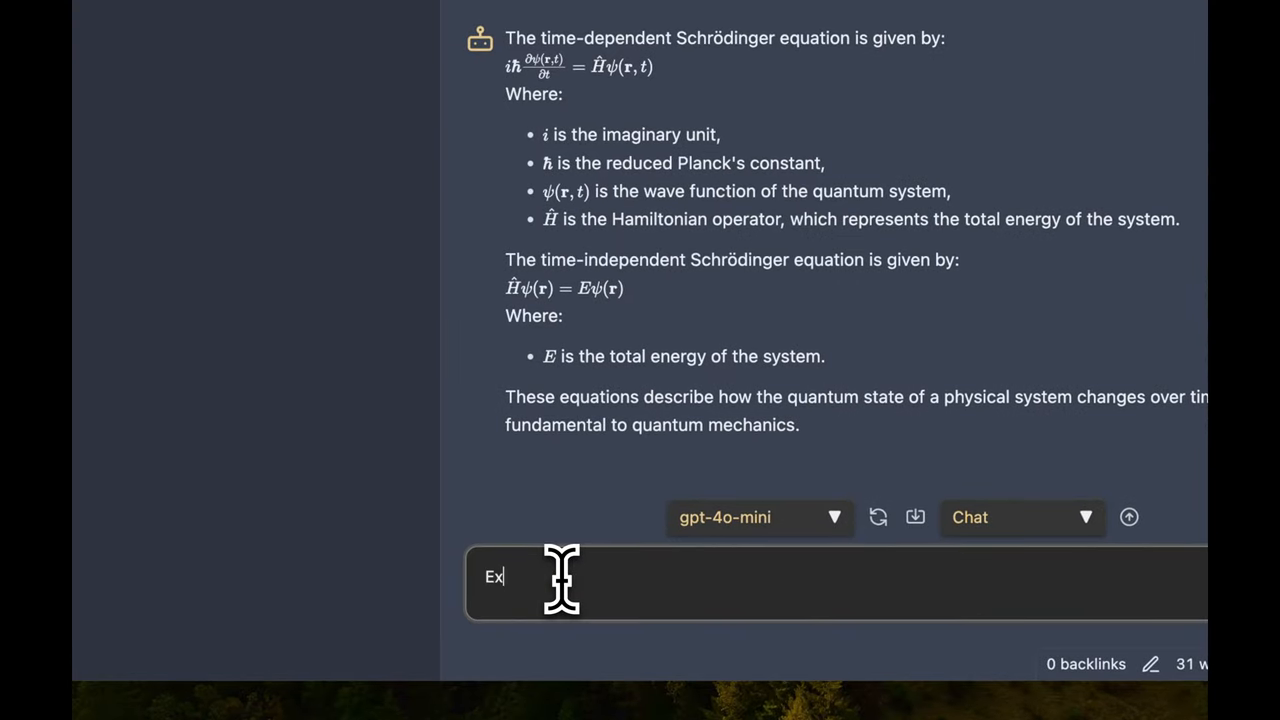
pyautogui.write('plain Kro')
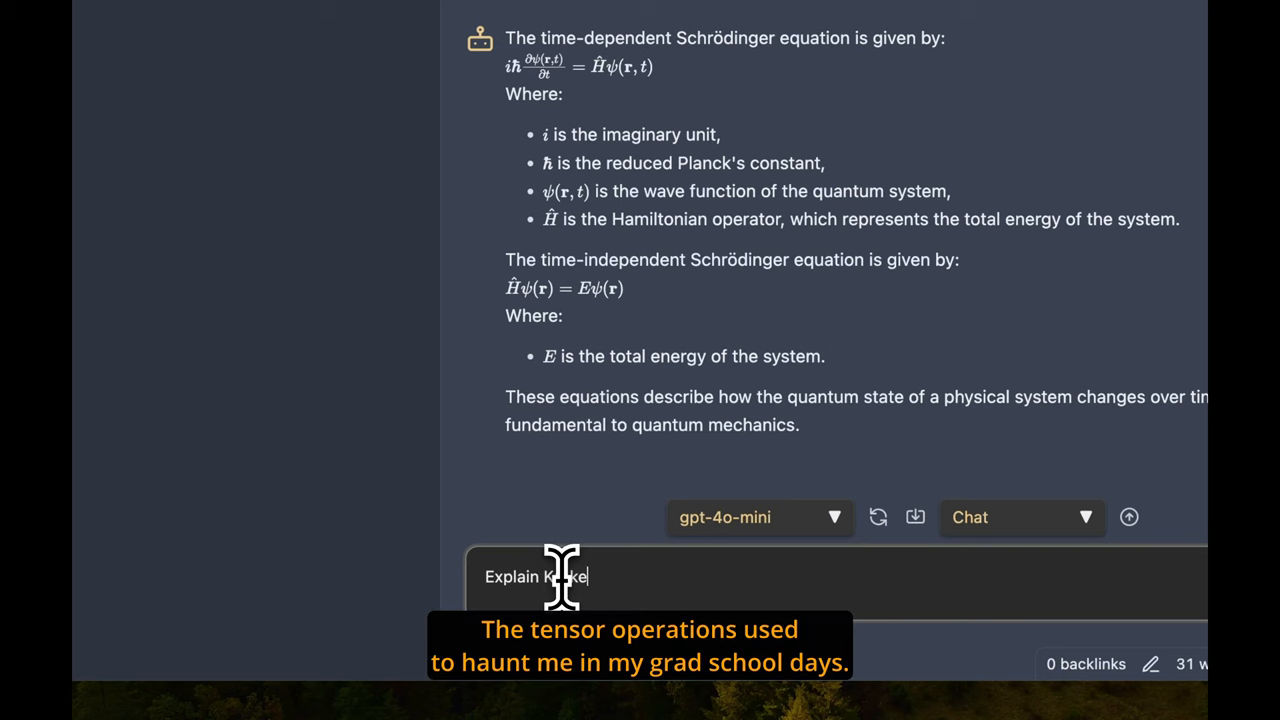
pyautogui.write('necker produc')
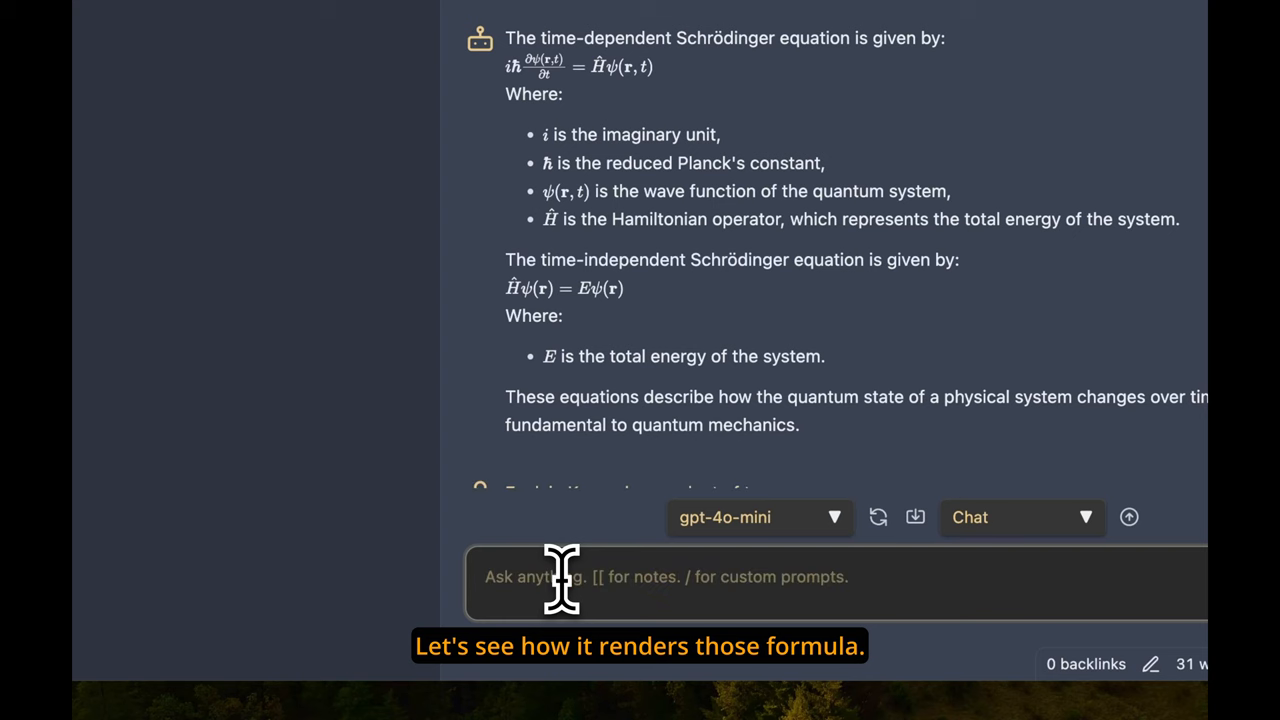
pyautogui.scroll(-3)
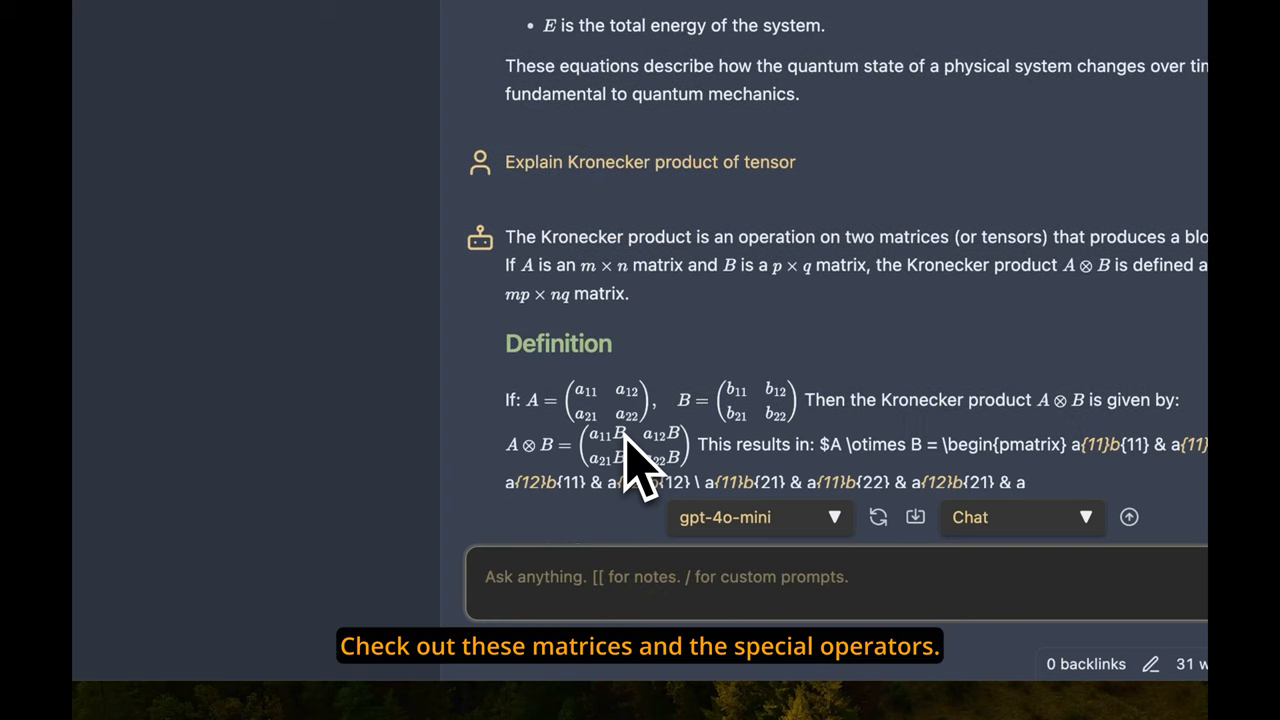
pyautogui.scroll(-3)
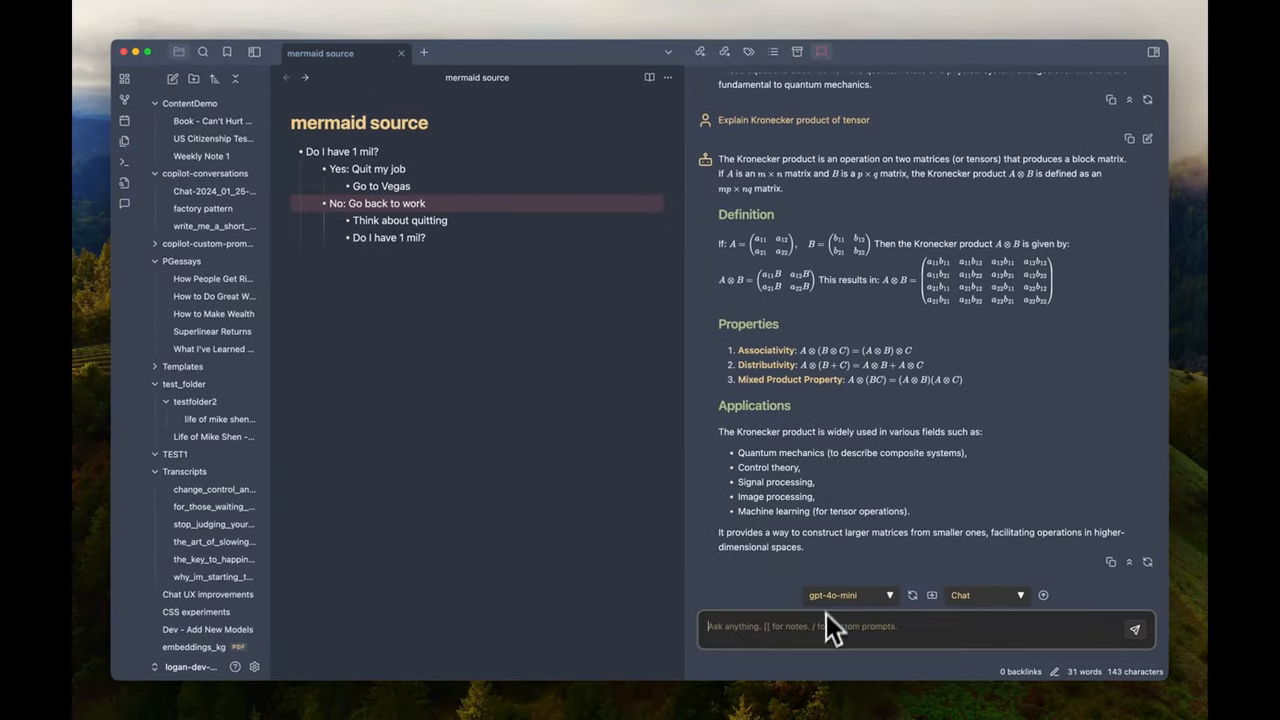
# Ask Copilot to 'Explain khatri rao product of tensors' and review its definition, properties and applications
pyautogui.write('Explain')
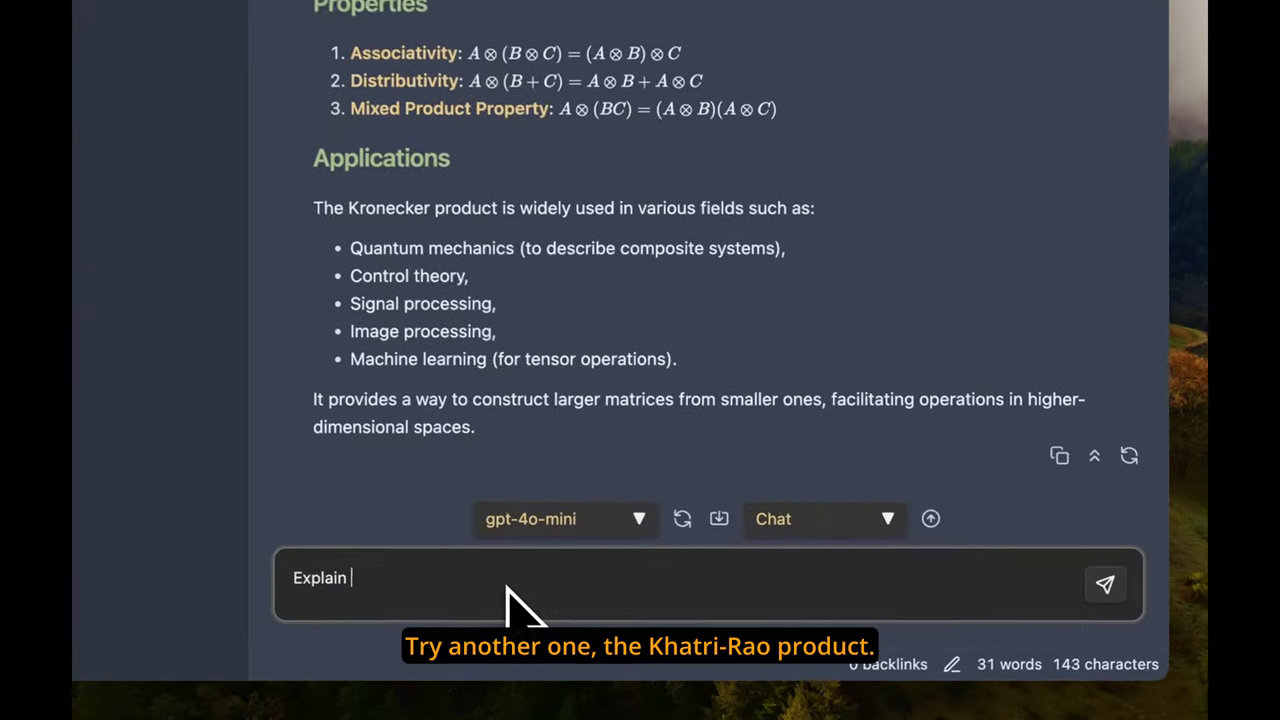
pyautogui.write('kha')
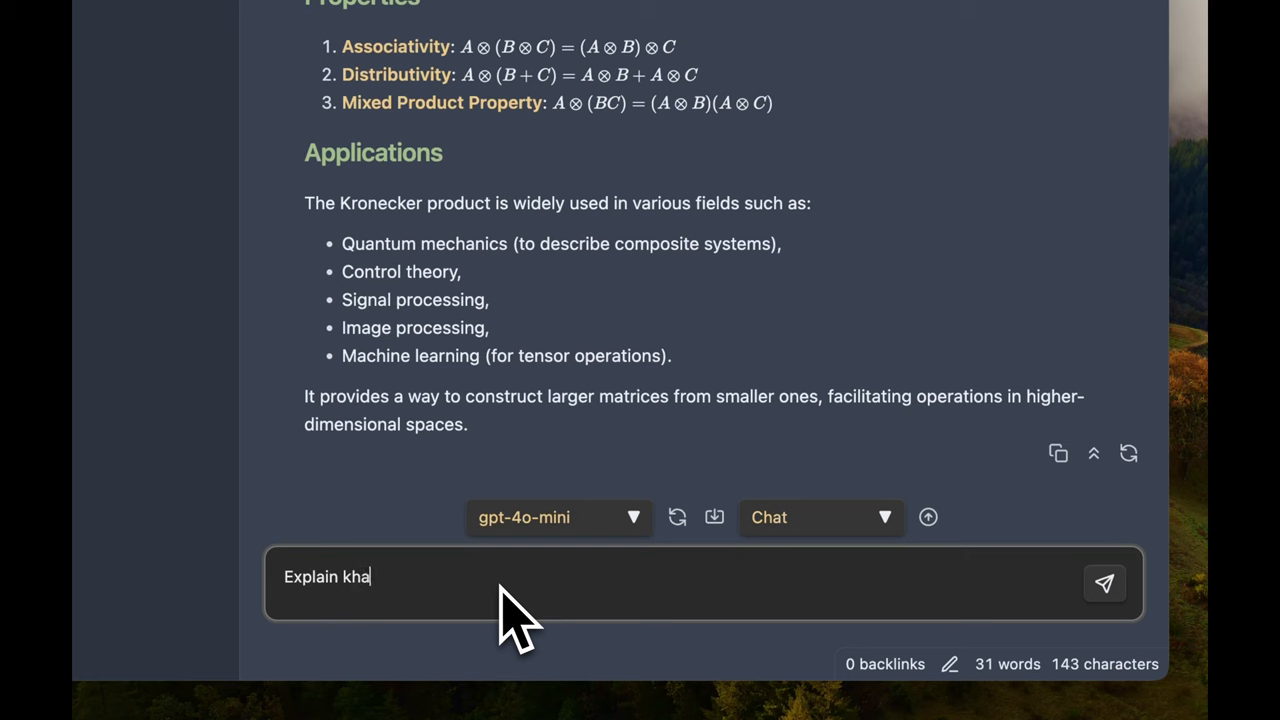
pyautogui.write('tri rao product of tenso')
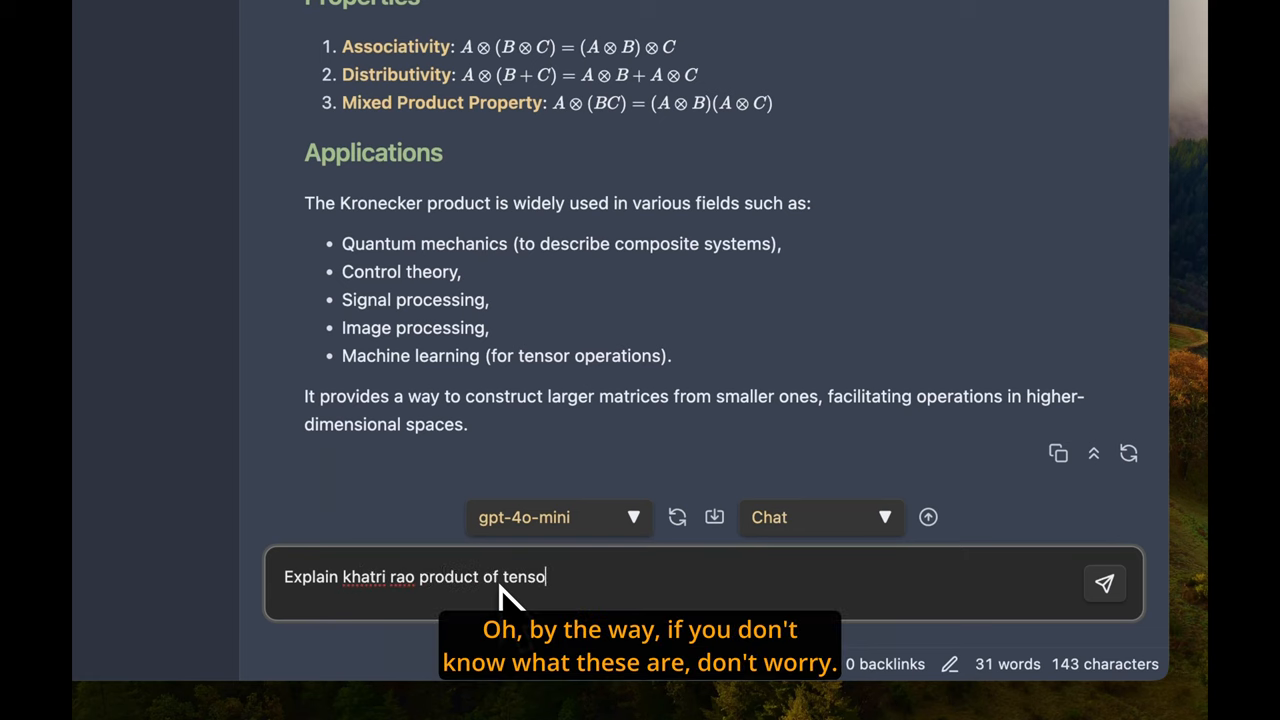
pyautogui.click(1104, 584)
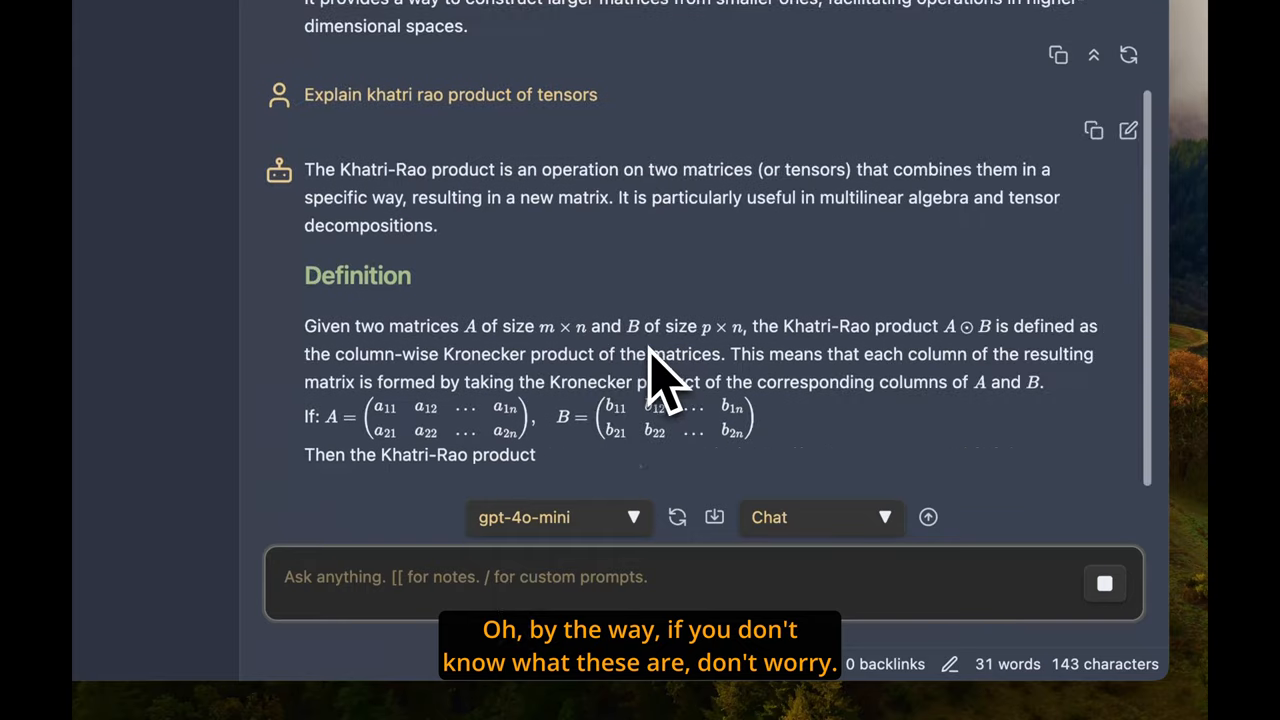
pyautogui.scroll(-3)
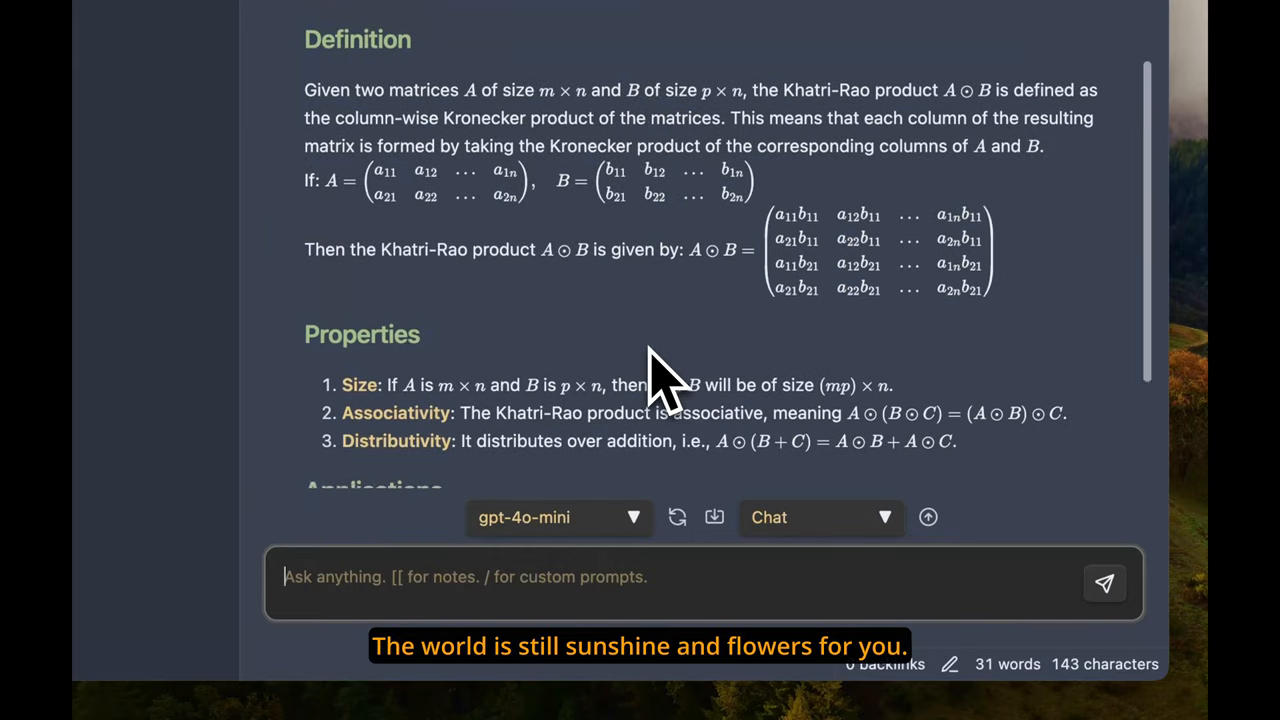
pyautogui.scroll(-3)
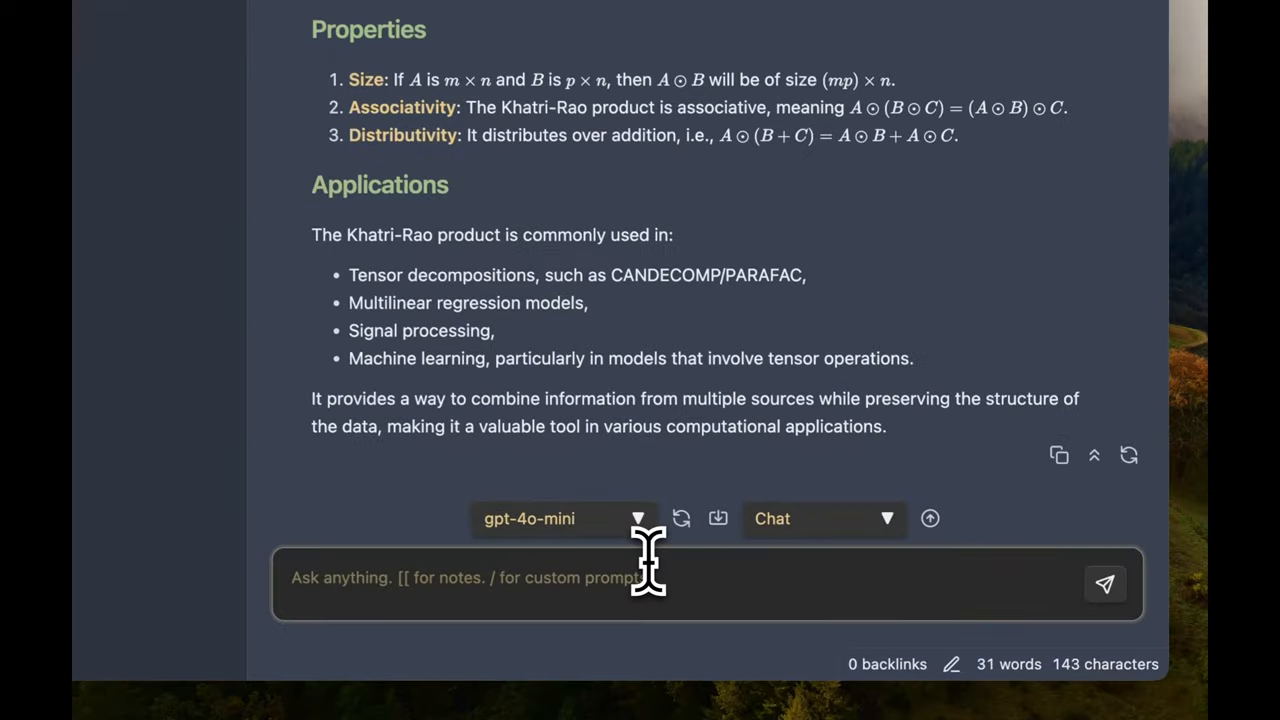
# Ask Copilot to 'Write a simple trie in JS', then revise the request to get a Python implementation
pyautogui.write('Write')
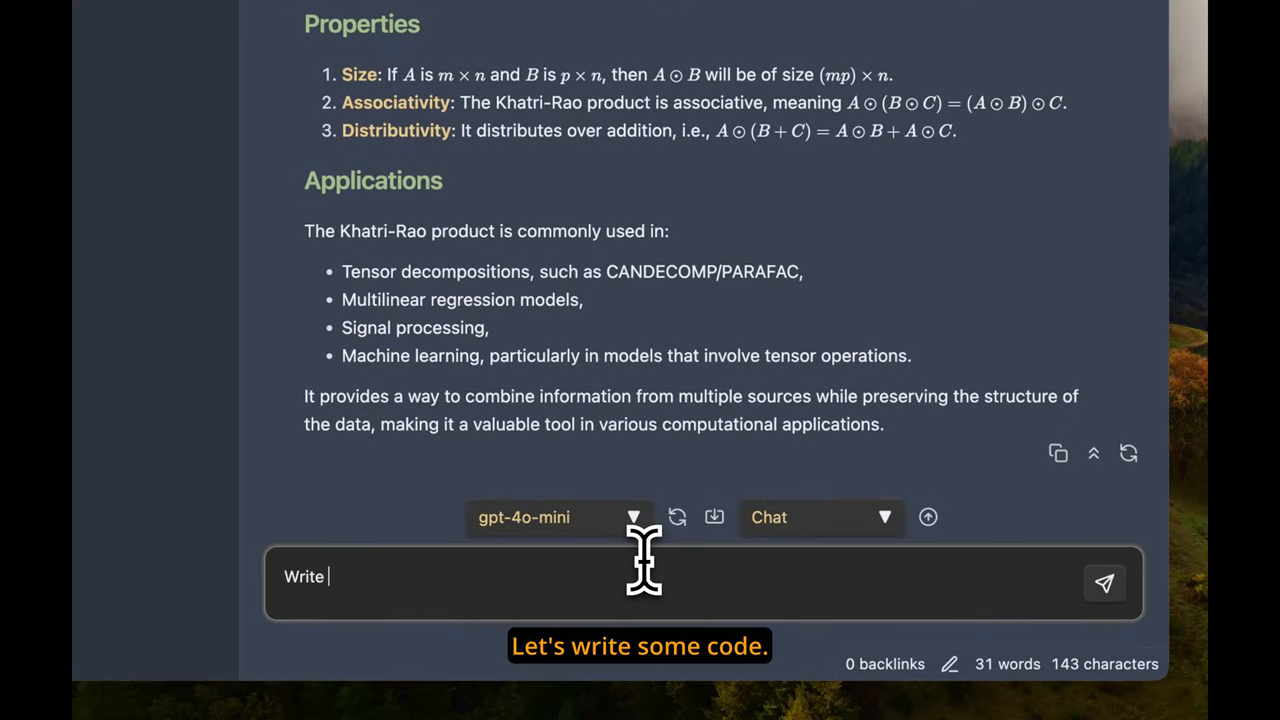
pyautogui.write('a simple')
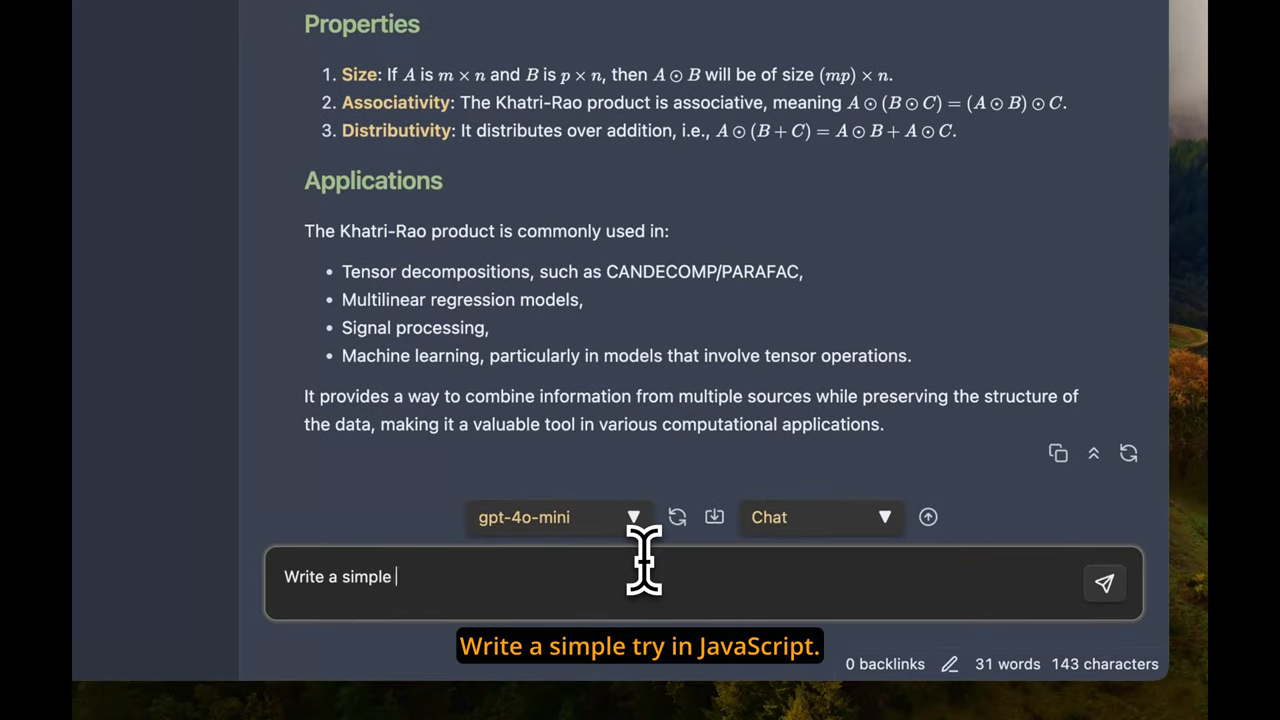
pyautogui.click(1104, 584)
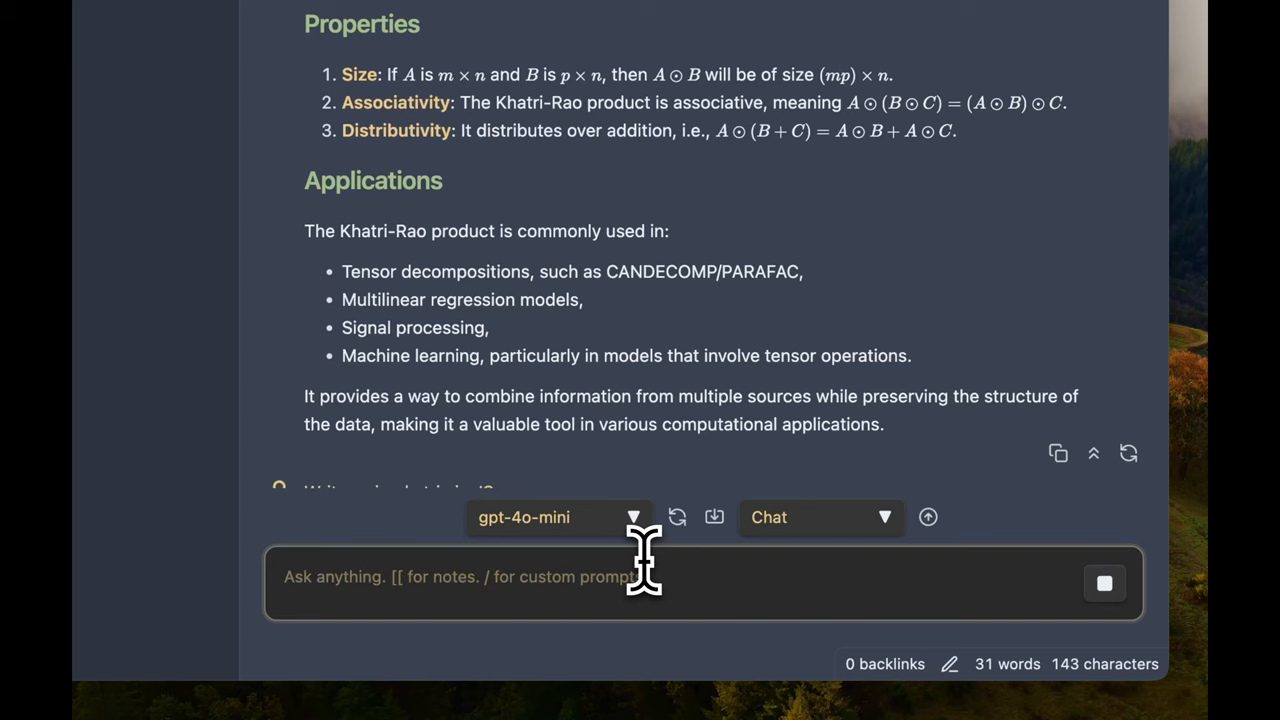
pyautogui.scroll(-3)
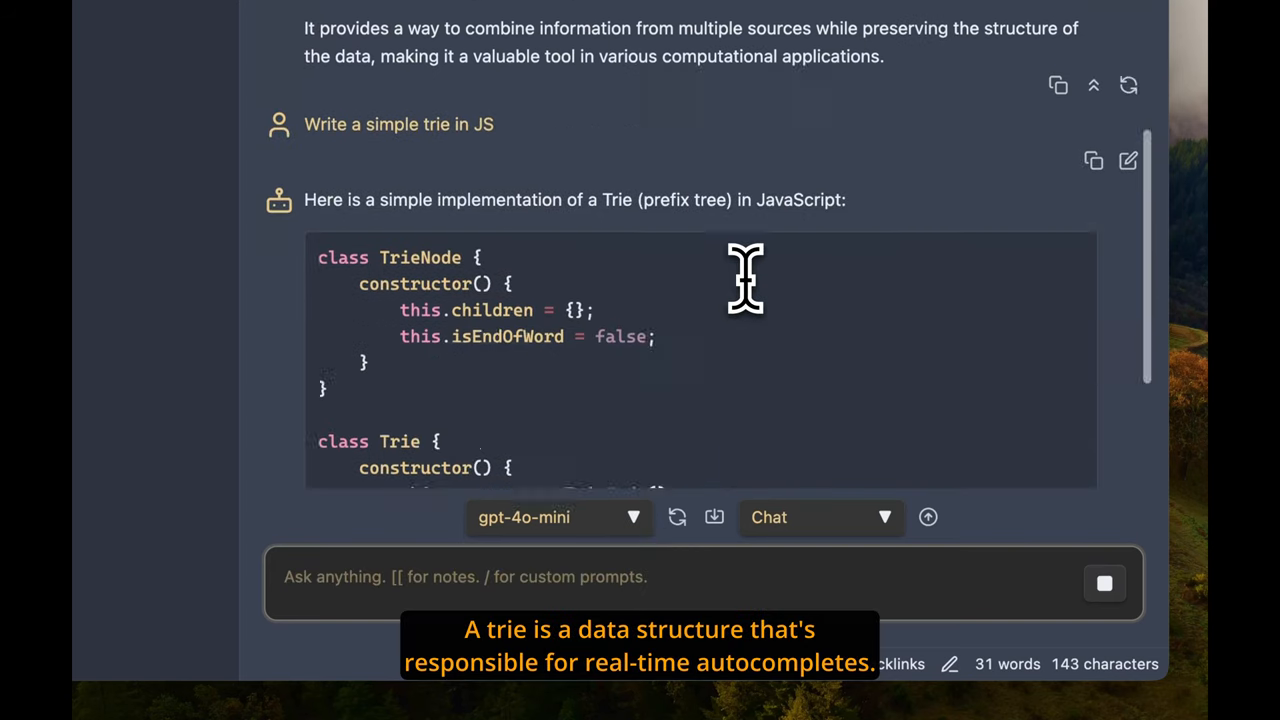
pyautogui.scroll(-3)
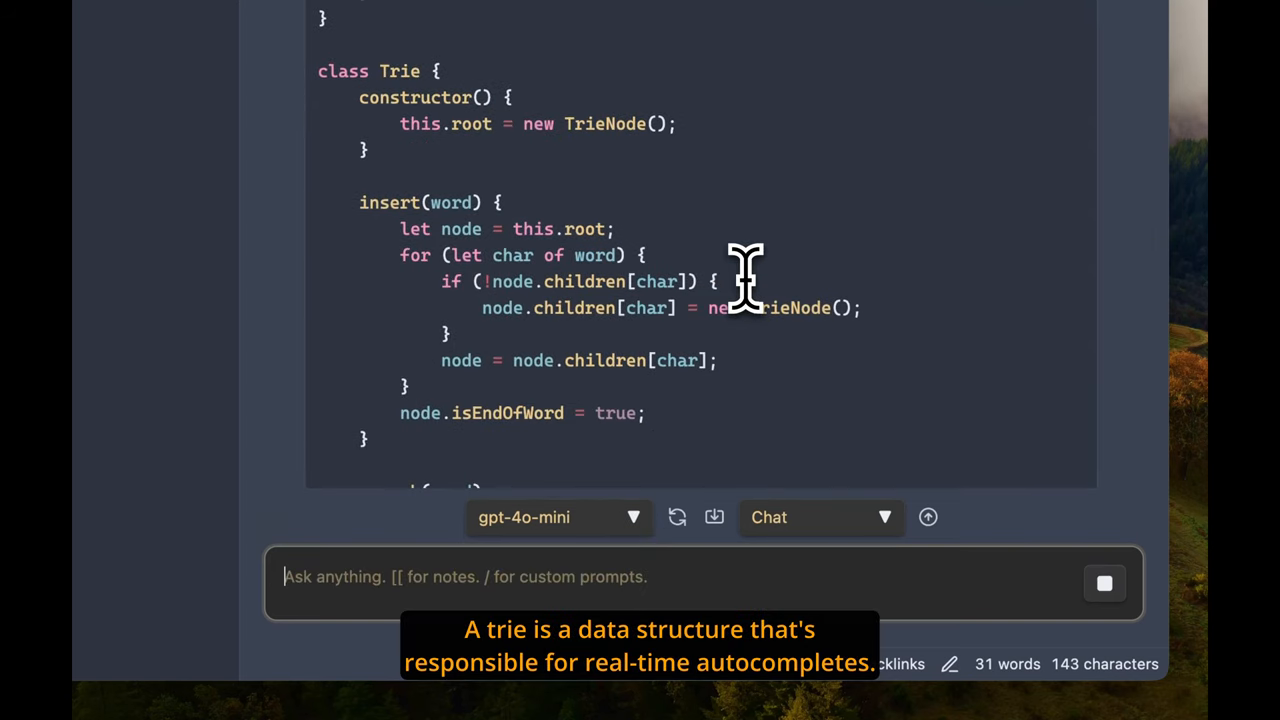
pyautogui.scroll(-3)
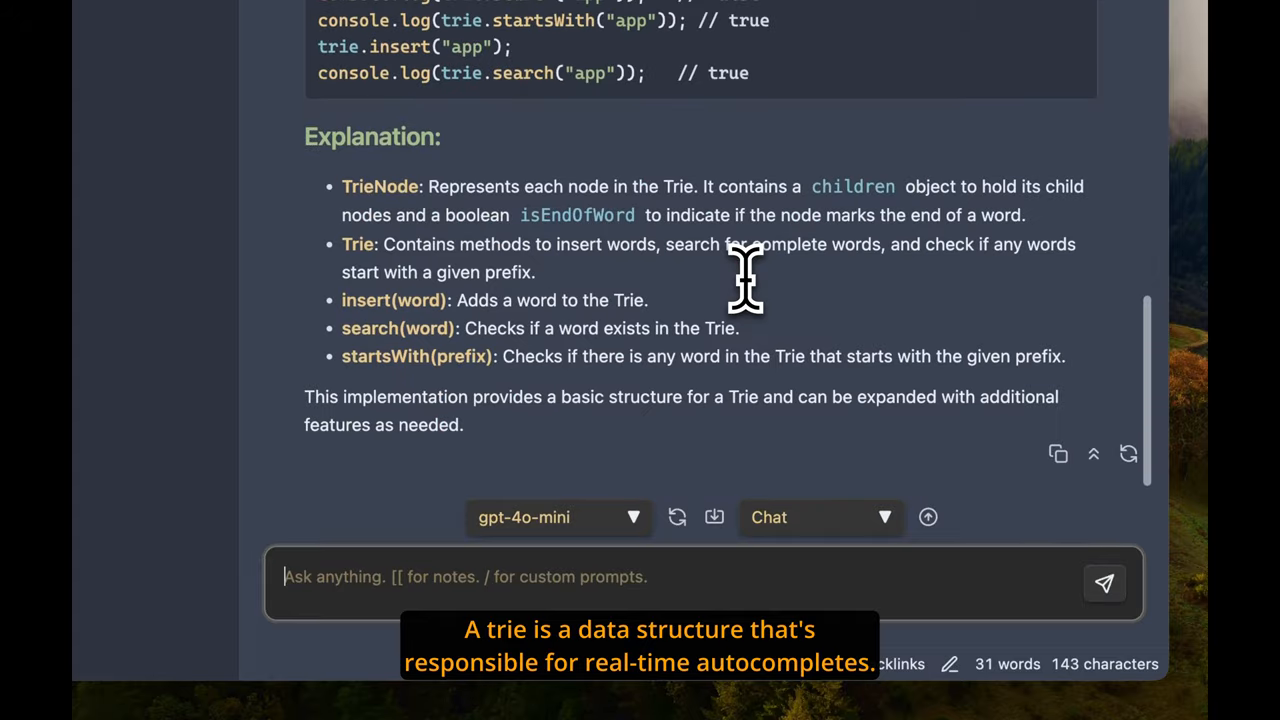
pyautogui.scroll(3)
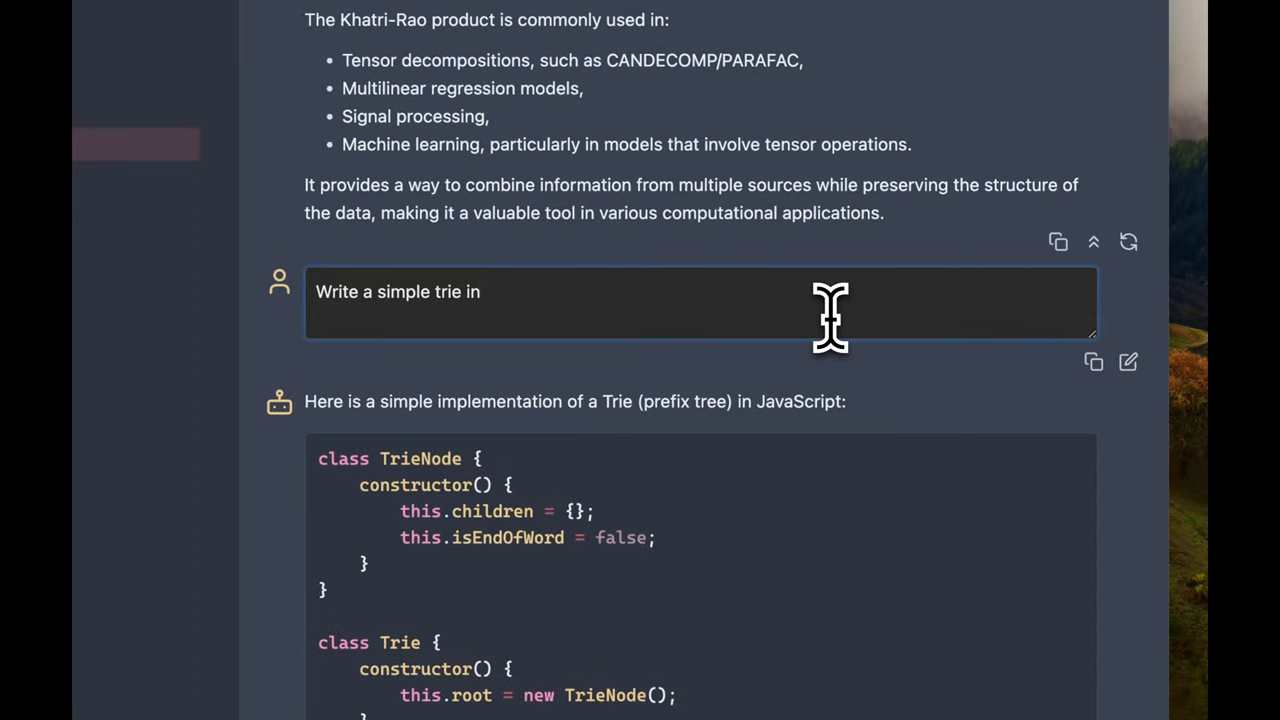
pyautogui.scroll(3)
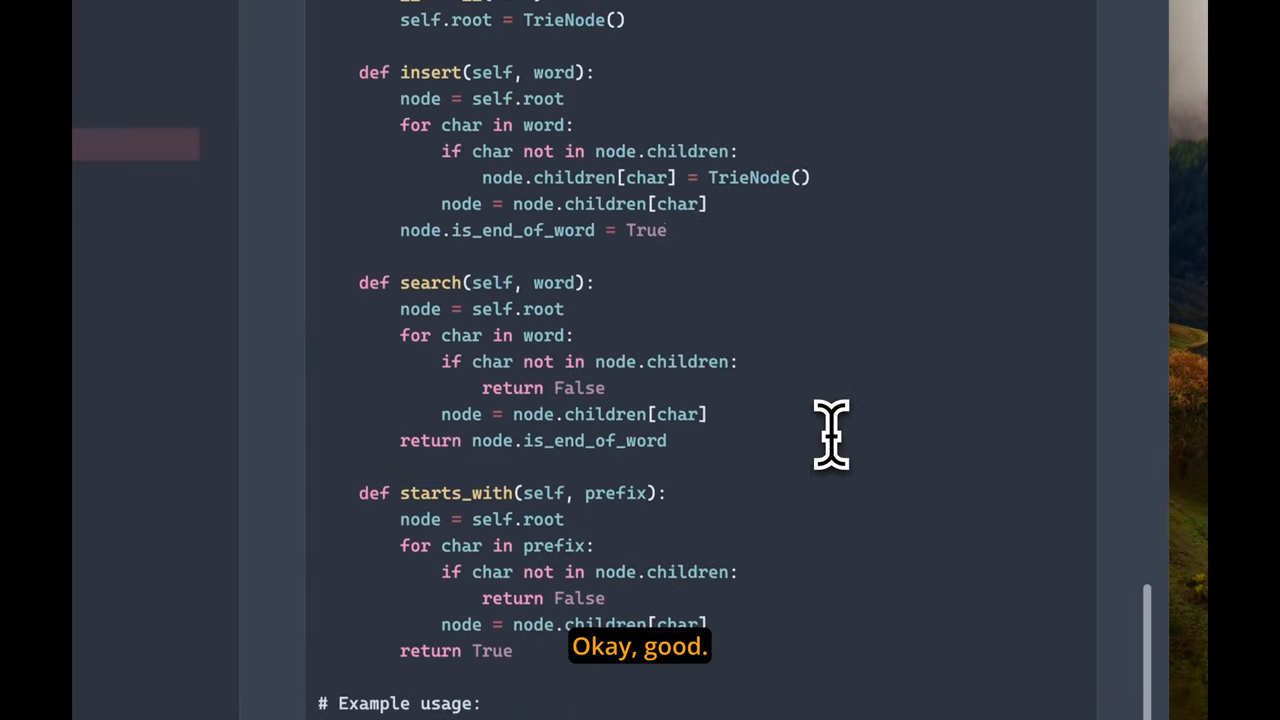
pyautogui.scroll(-3)
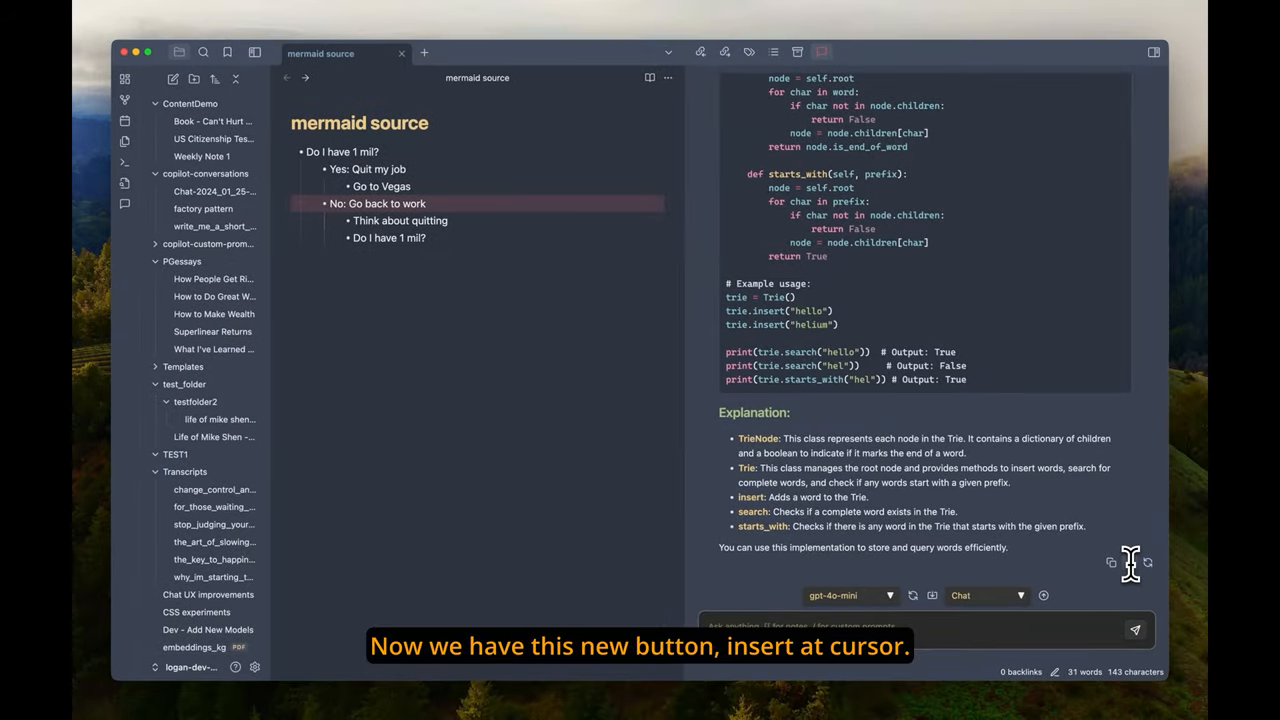
# Insert Copilot's Python trie answer at the cursor in the mermaid source note
pyautogui.click(1130, 562)
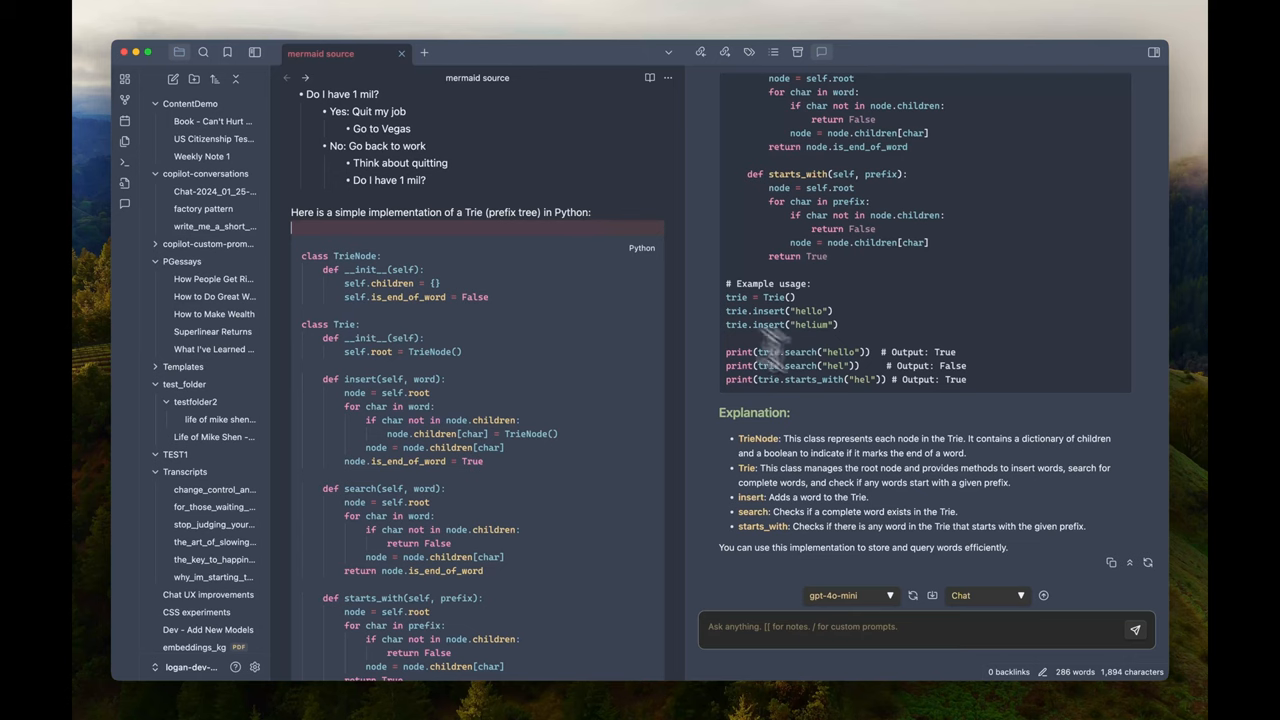
pyautogui.moveTo(912, 596)
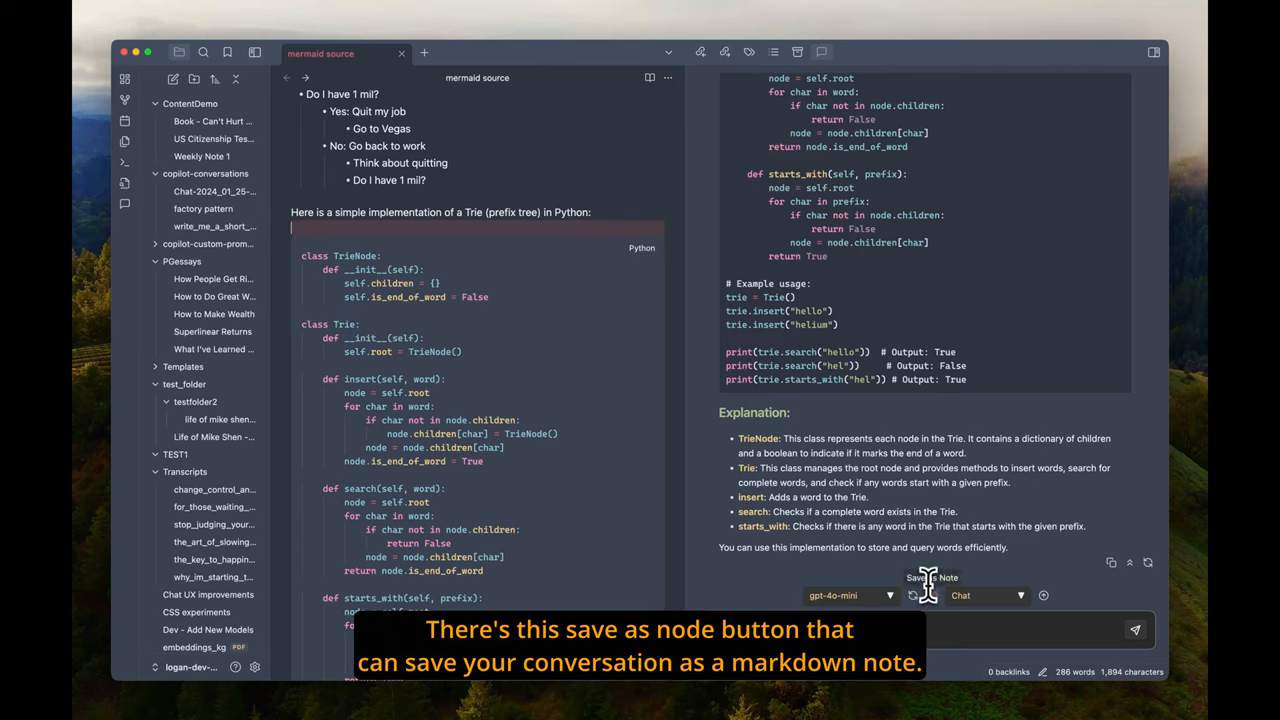
pyautogui.moveTo(912, 596)
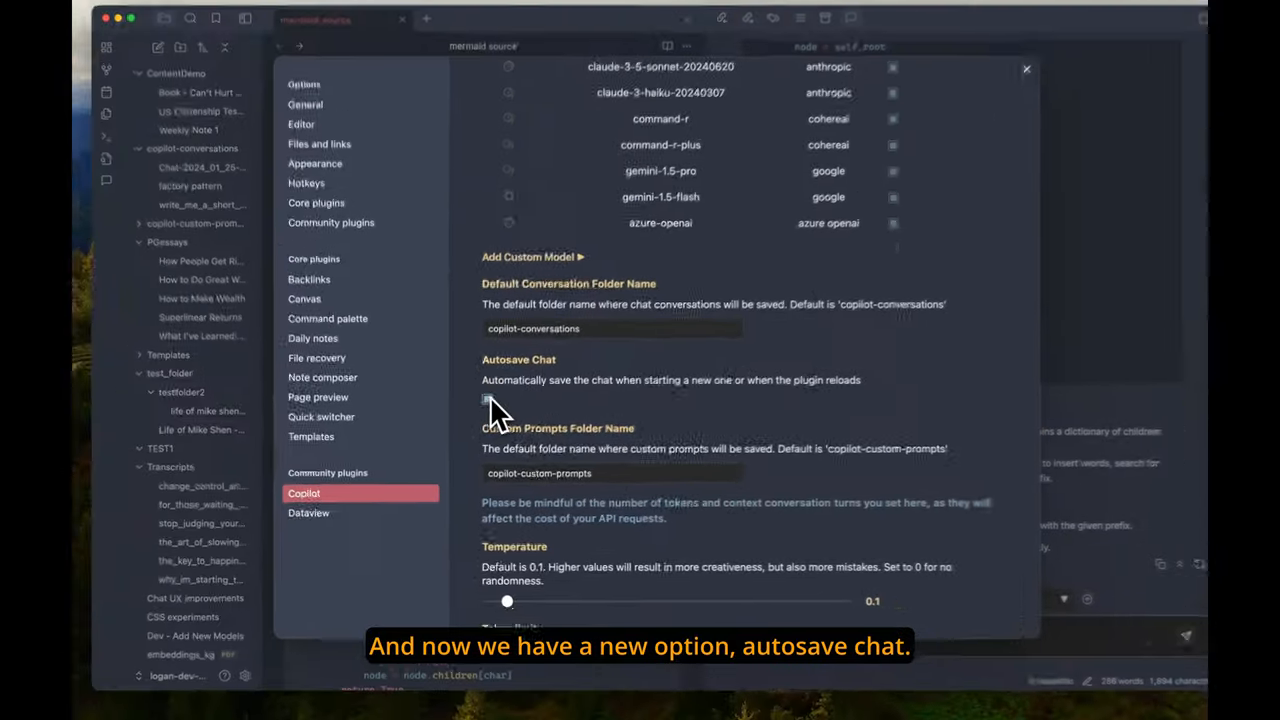
# Enable Autosave Chat in Copilot settings and return to a fresh empty chat
pyautogui.click(1026, 68)
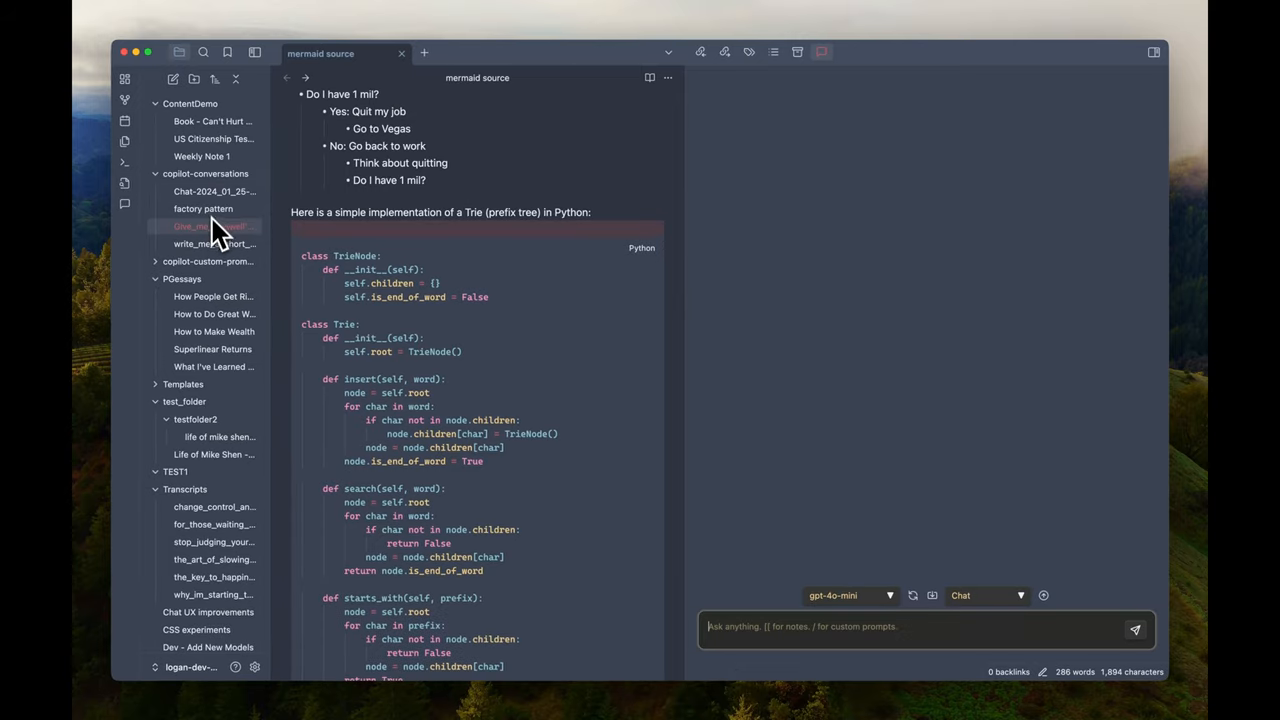
# Load the saved Trie implementation conversation back into the Copilot chat pane
pyautogui.click(210, 226)
pyautogui.write('load')
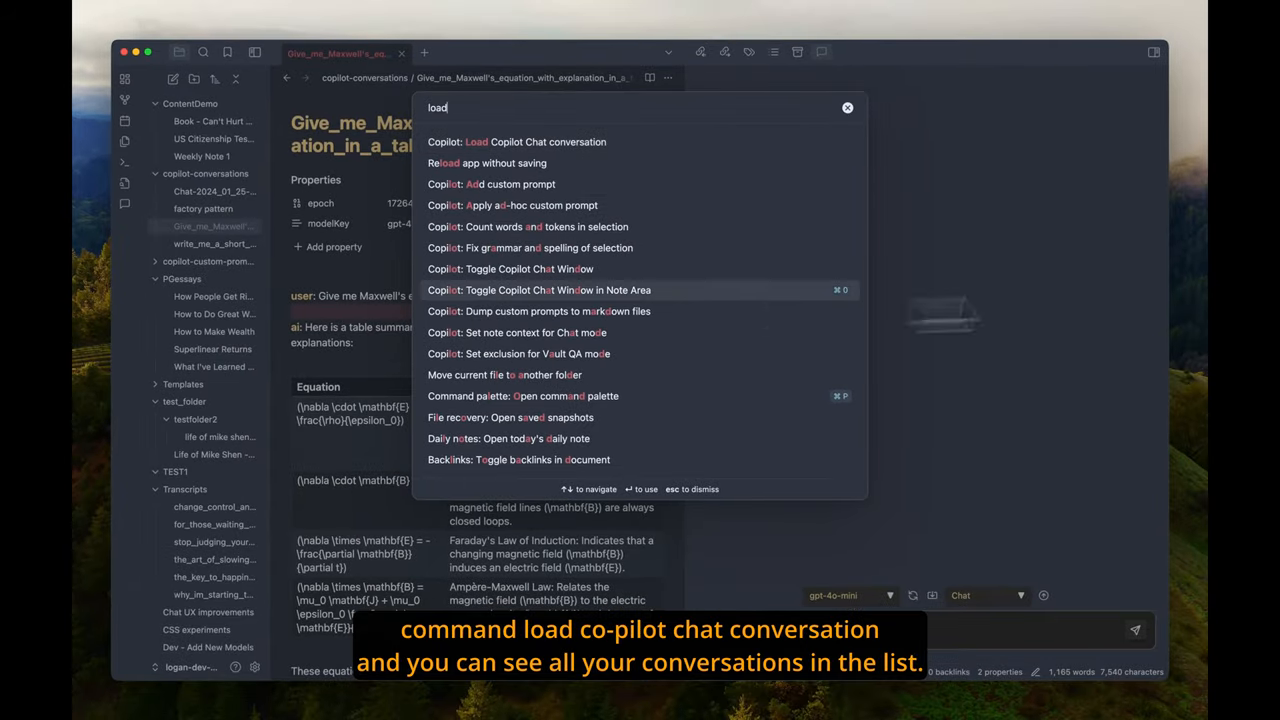
pyautogui.click(516, 140)
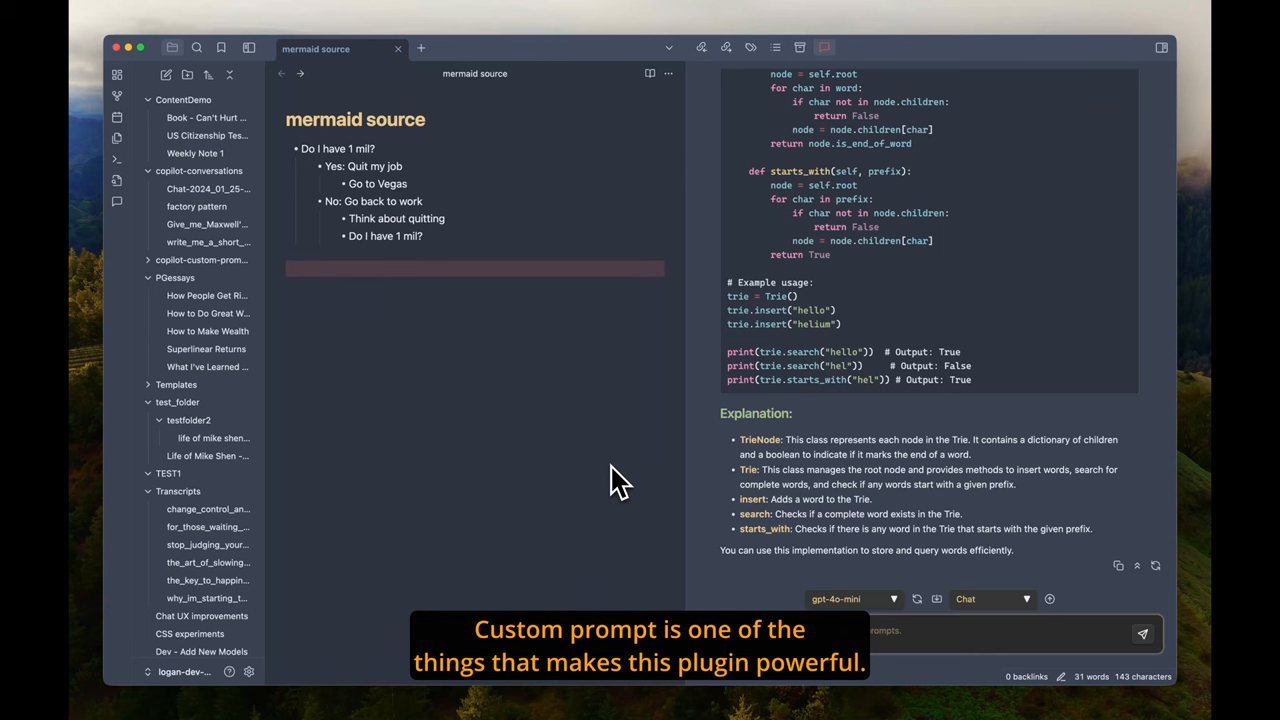
# Review the 'Add custom prompt' form, then insert the Mermaid sequence diagram custom prompt via /
pyautogui.write('add')
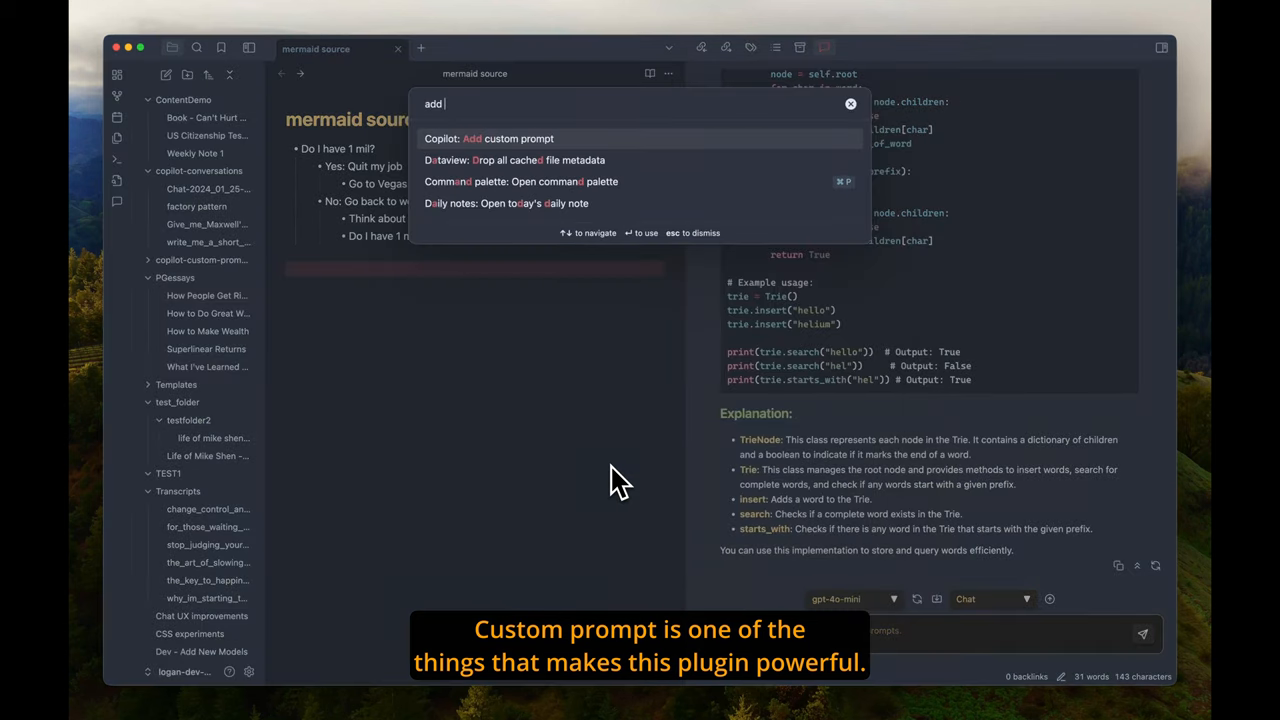
pyautogui.click(488, 138)
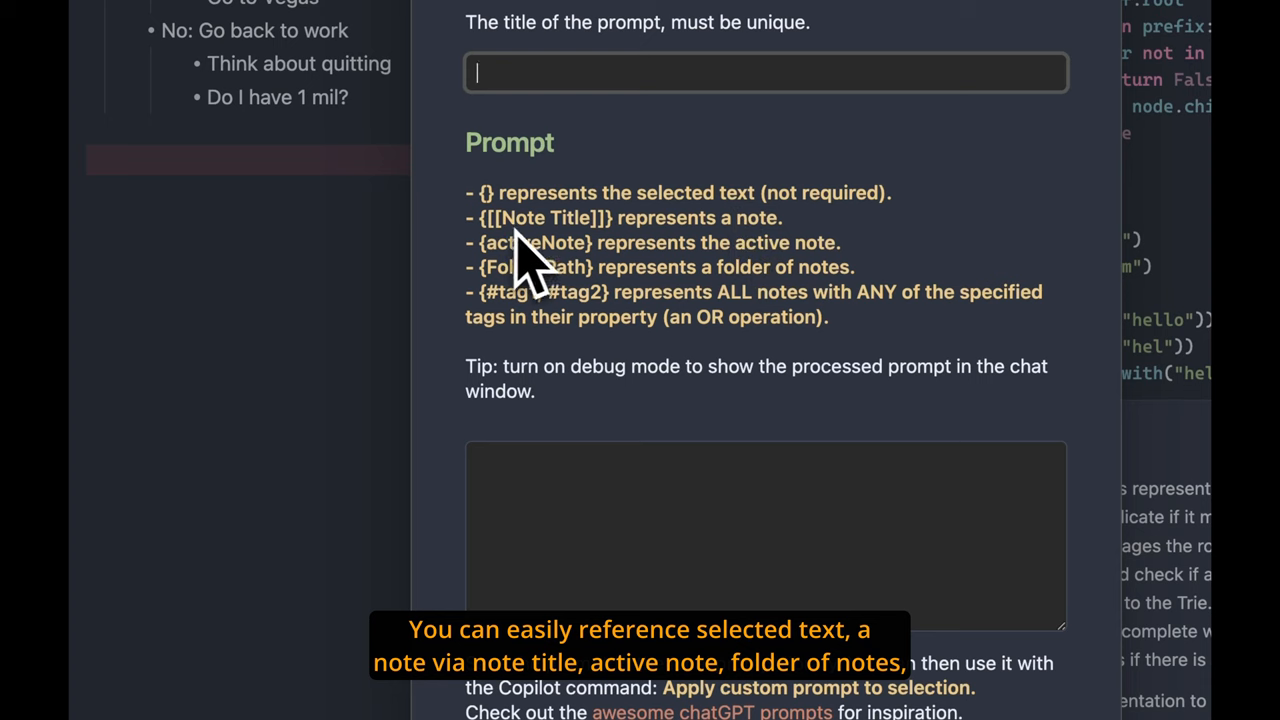
pyautogui.moveTo(544, 284)
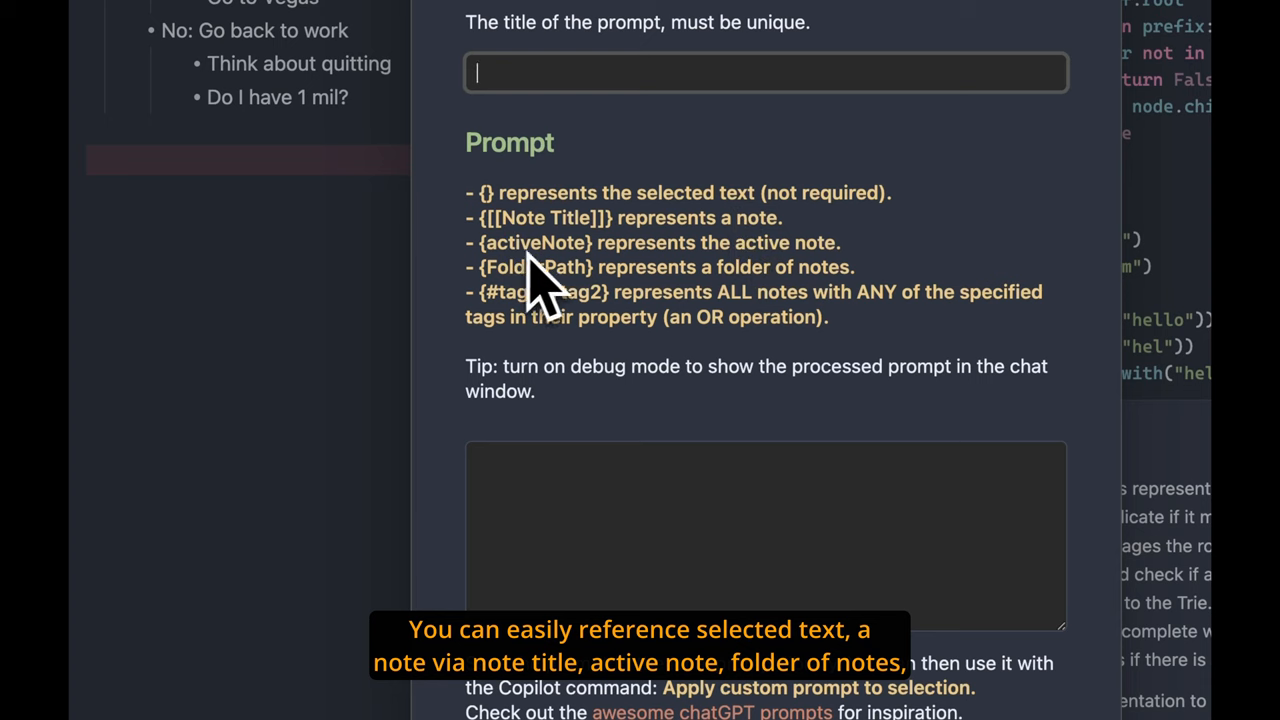
pyautogui.moveTo(560, 344)
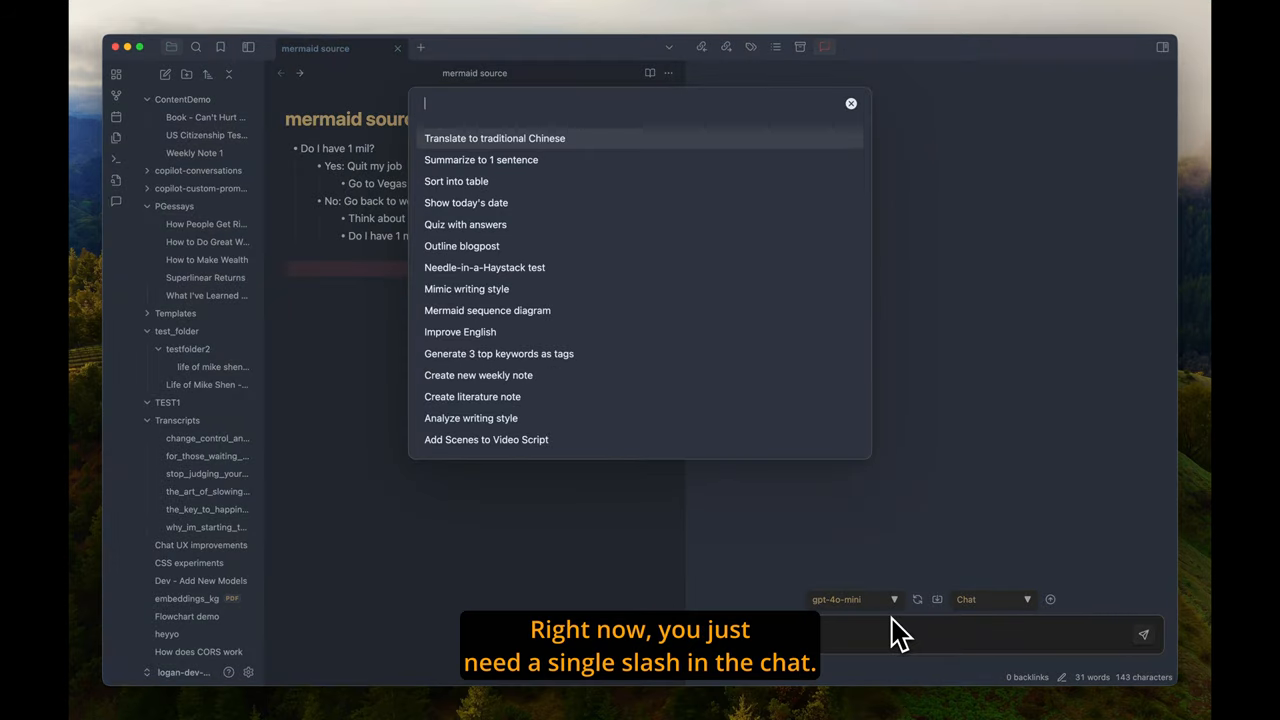
pyautogui.moveTo(620, 310)
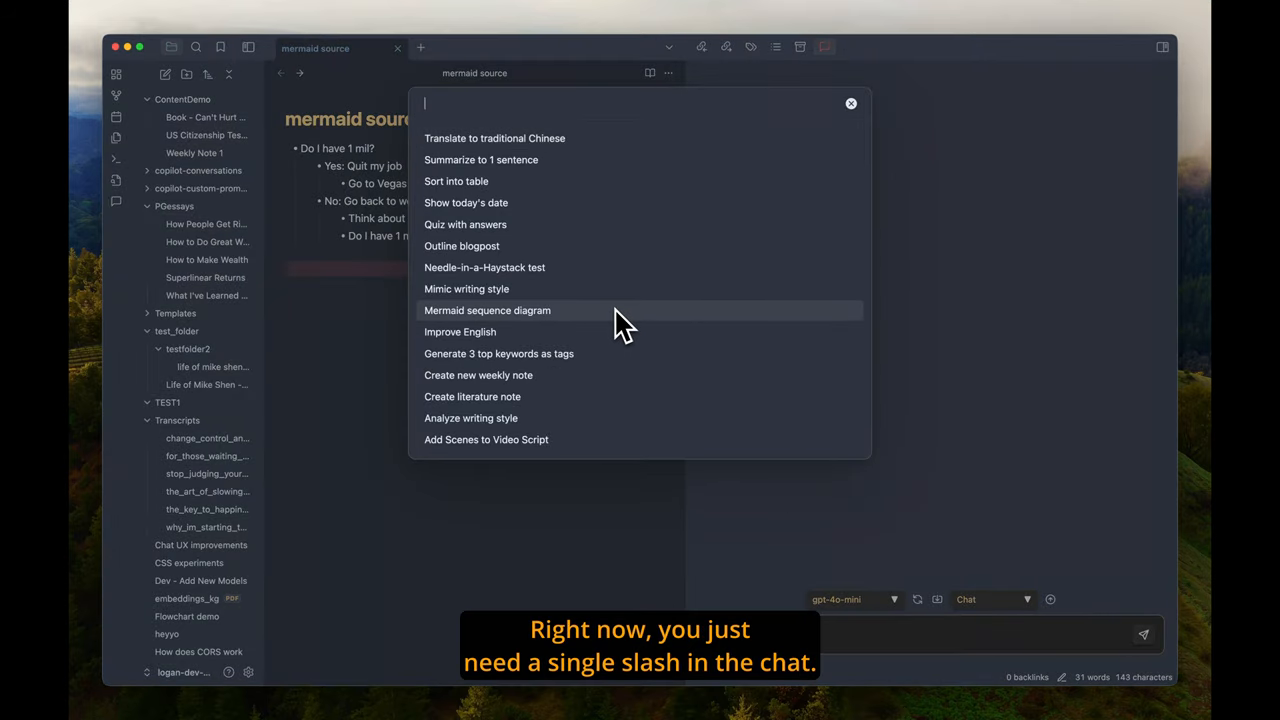
pyautogui.click(488, 310)
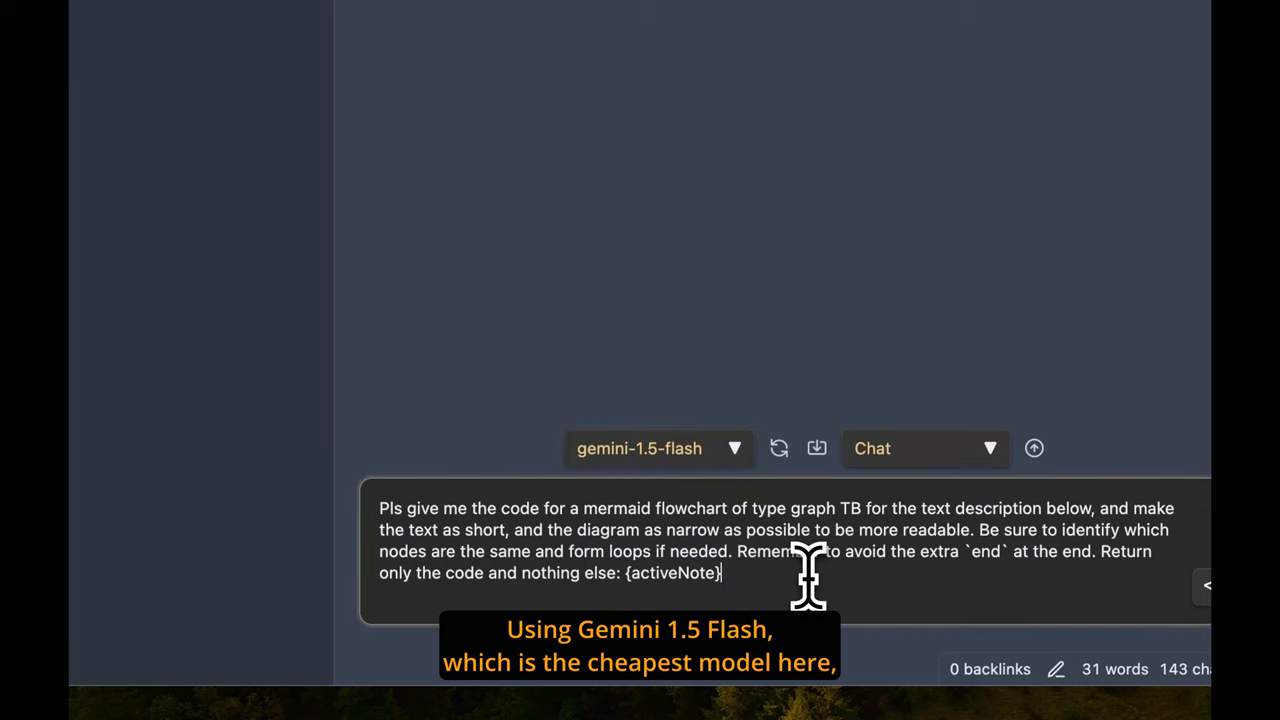
# Send the mermaid prompt so Gemini 1.5 Flash renders the 'Have 1 mil?' decision flowchart
pyautogui.click(1034, 448)
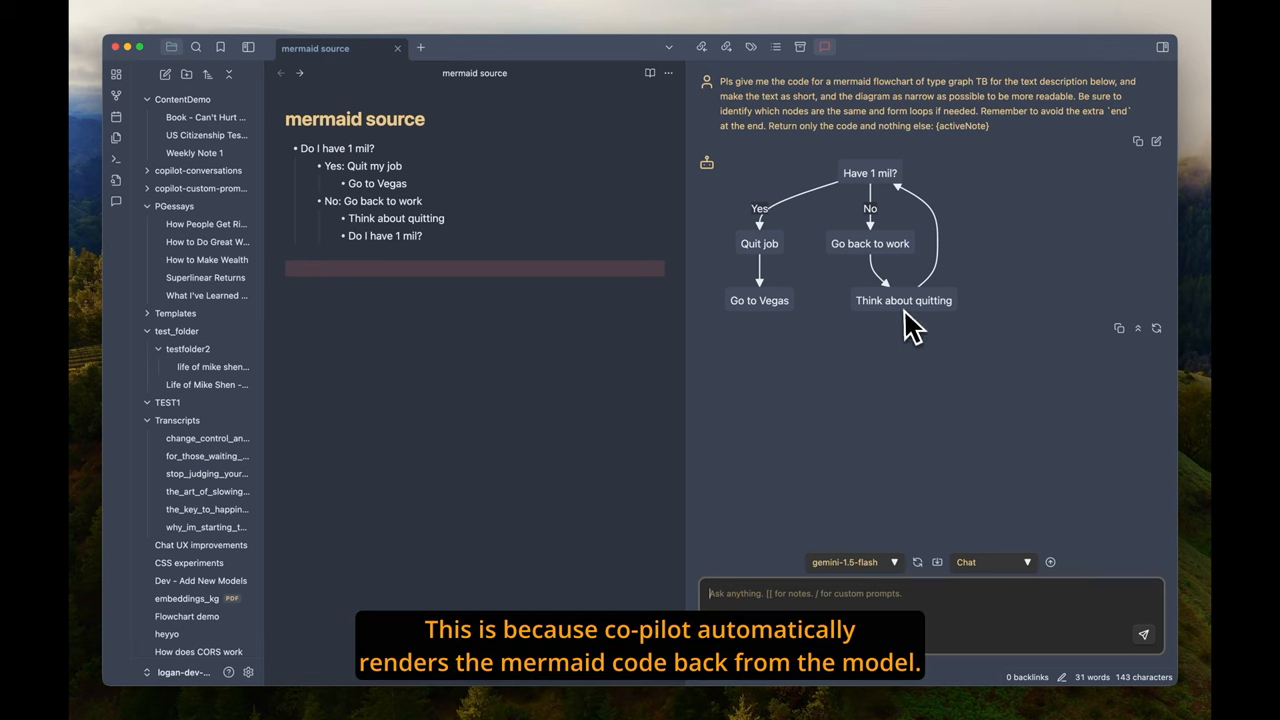
pyautogui.moveTo(836, 210)
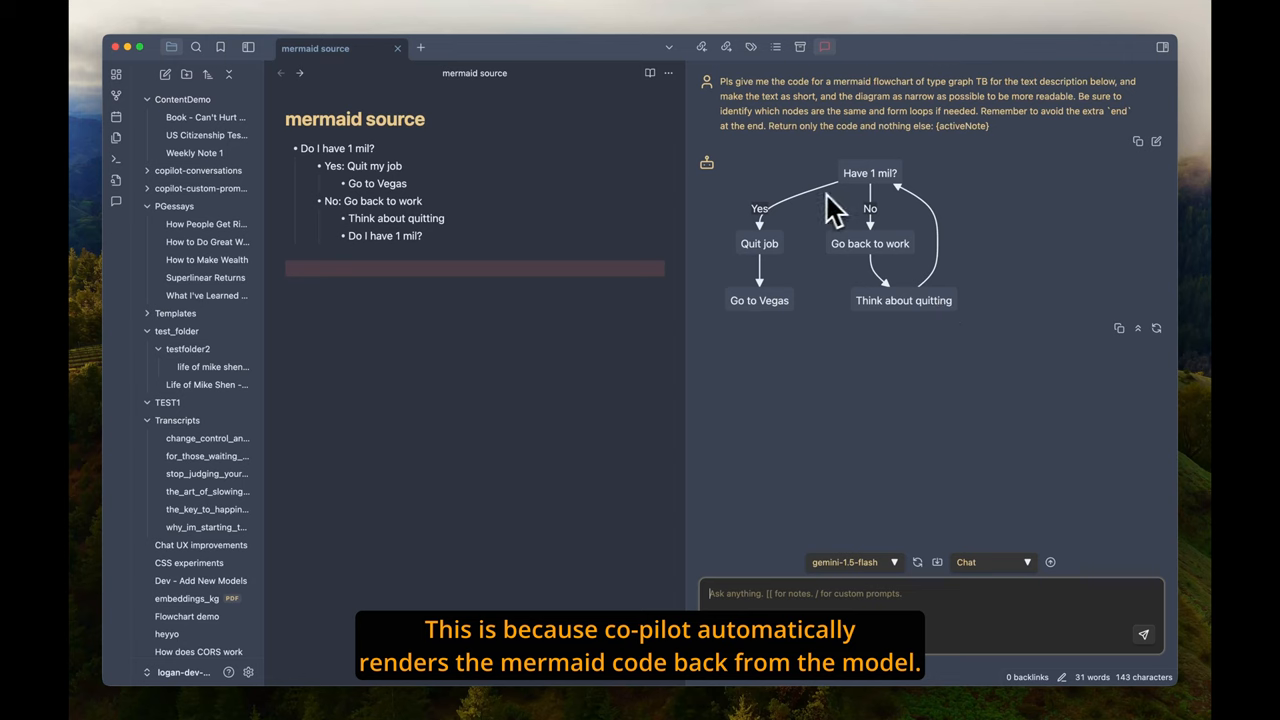
pyautogui.moveTo(770, 272)
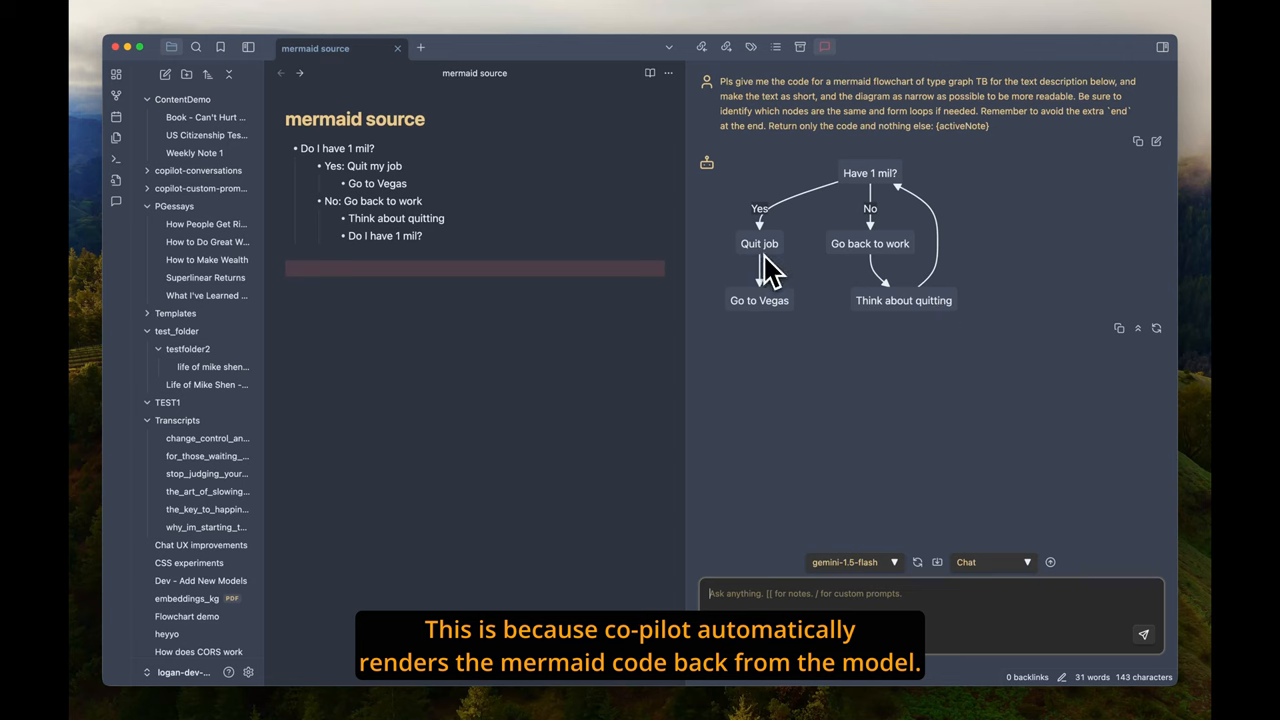
pyautogui.moveTo(870, 258)
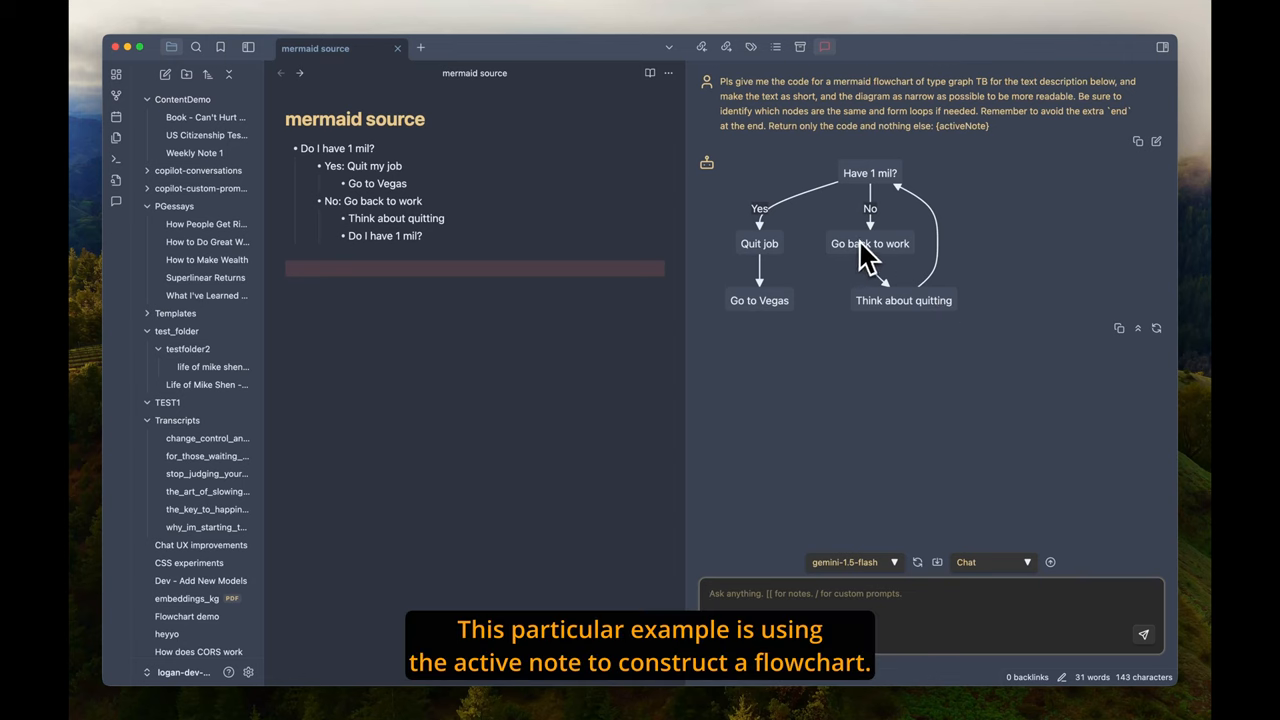
pyautogui.moveTo(884, 276)
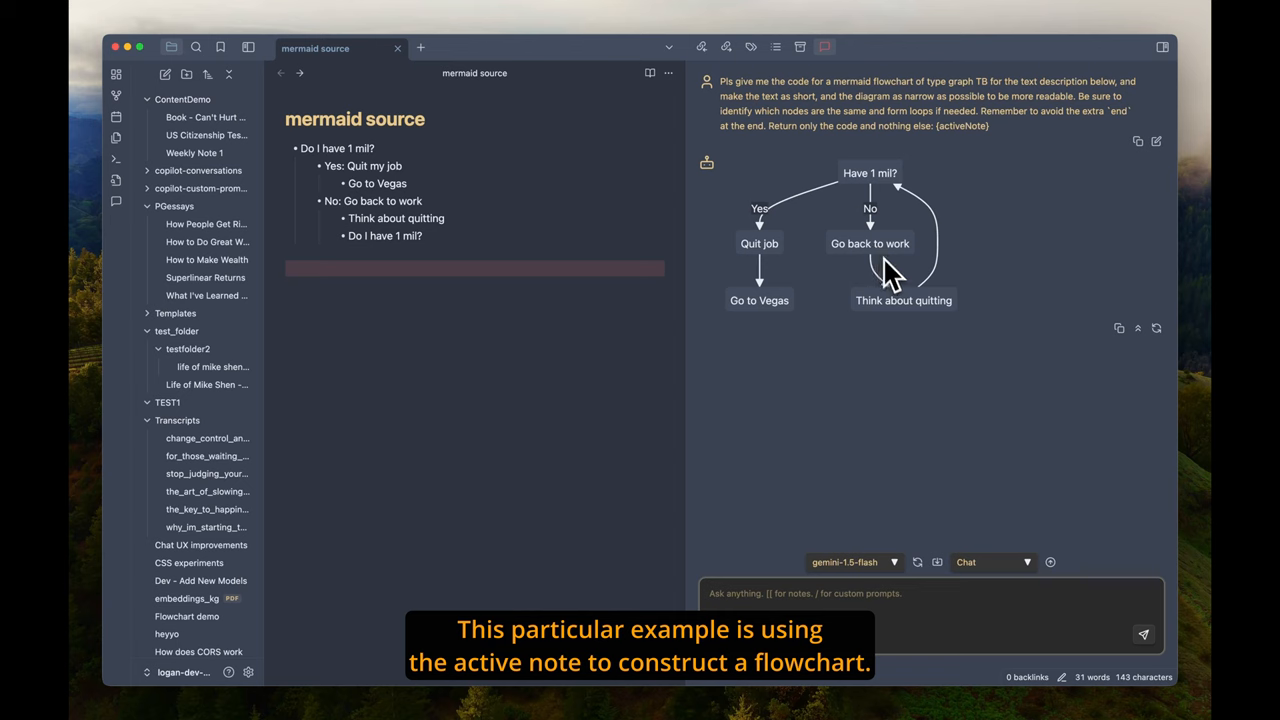
pyautogui.moveTo(910, 200)
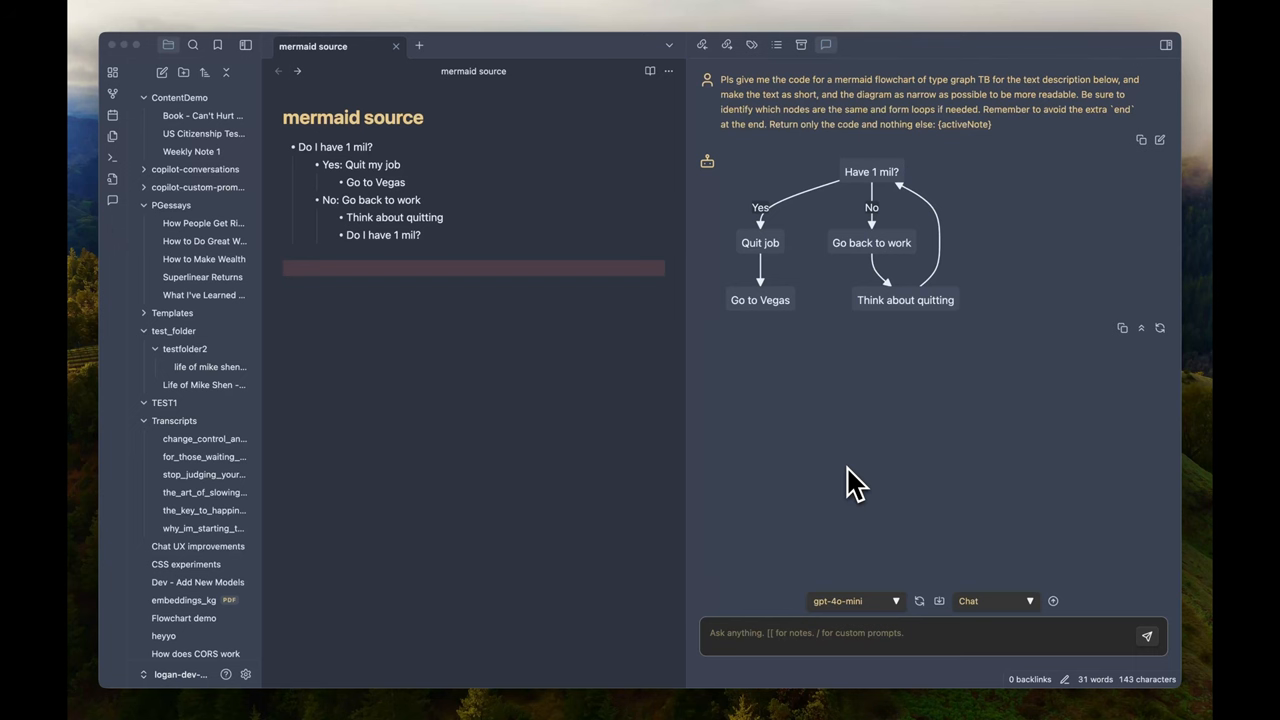
pyautogui.moveTo(820, 472)
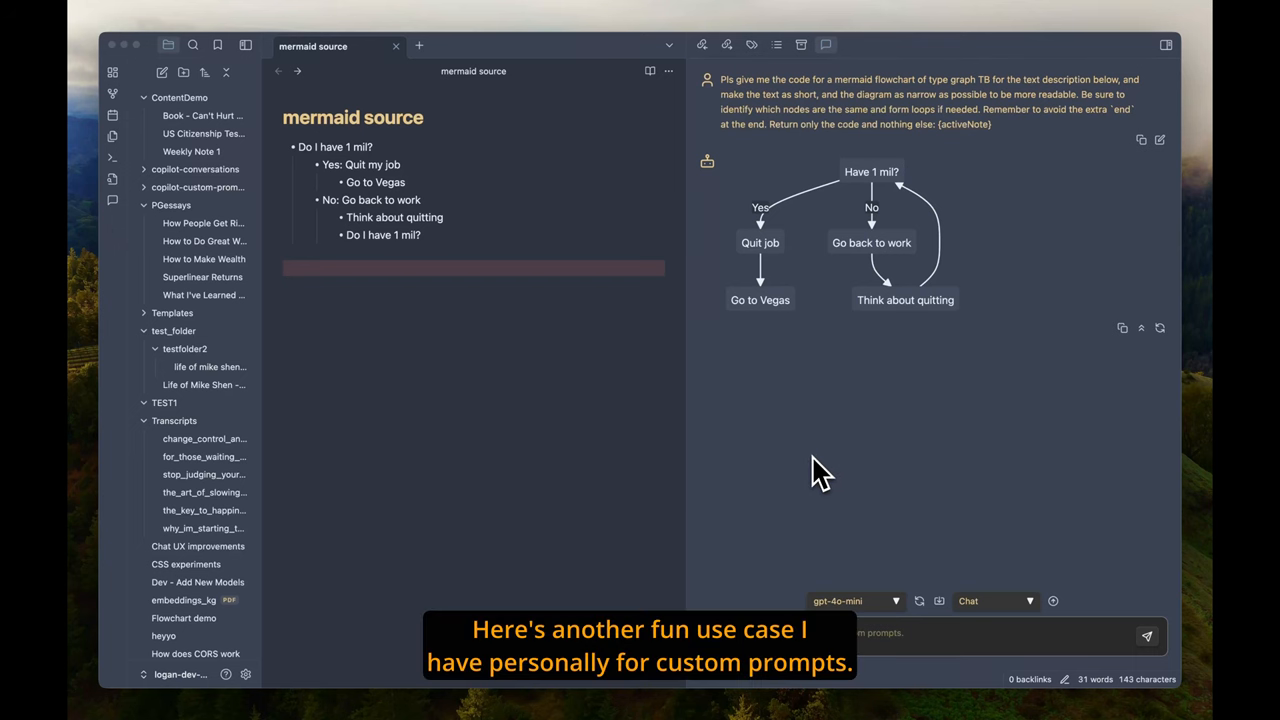
pyautogui.moveTo(212, 290)
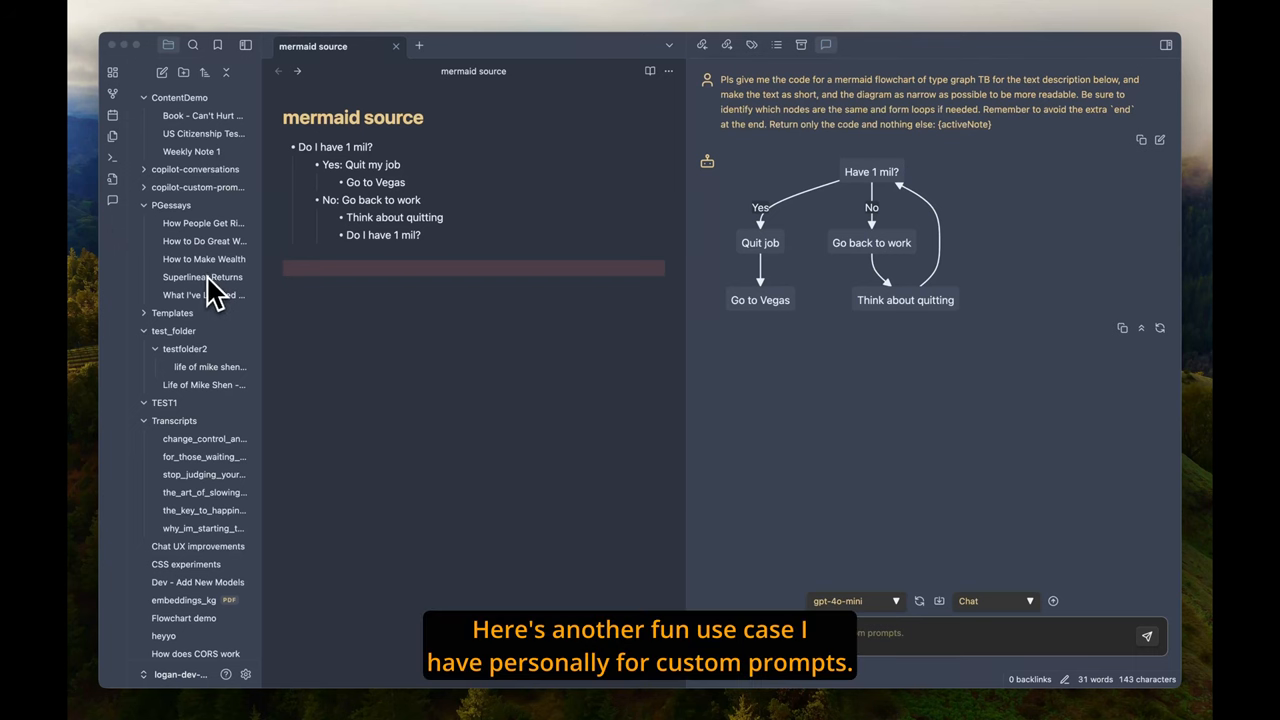
# Run the 'Quiz with answers' prompt on 'How to Make Wealth' and review the quiz responses
pyautogui.click(204, 260)
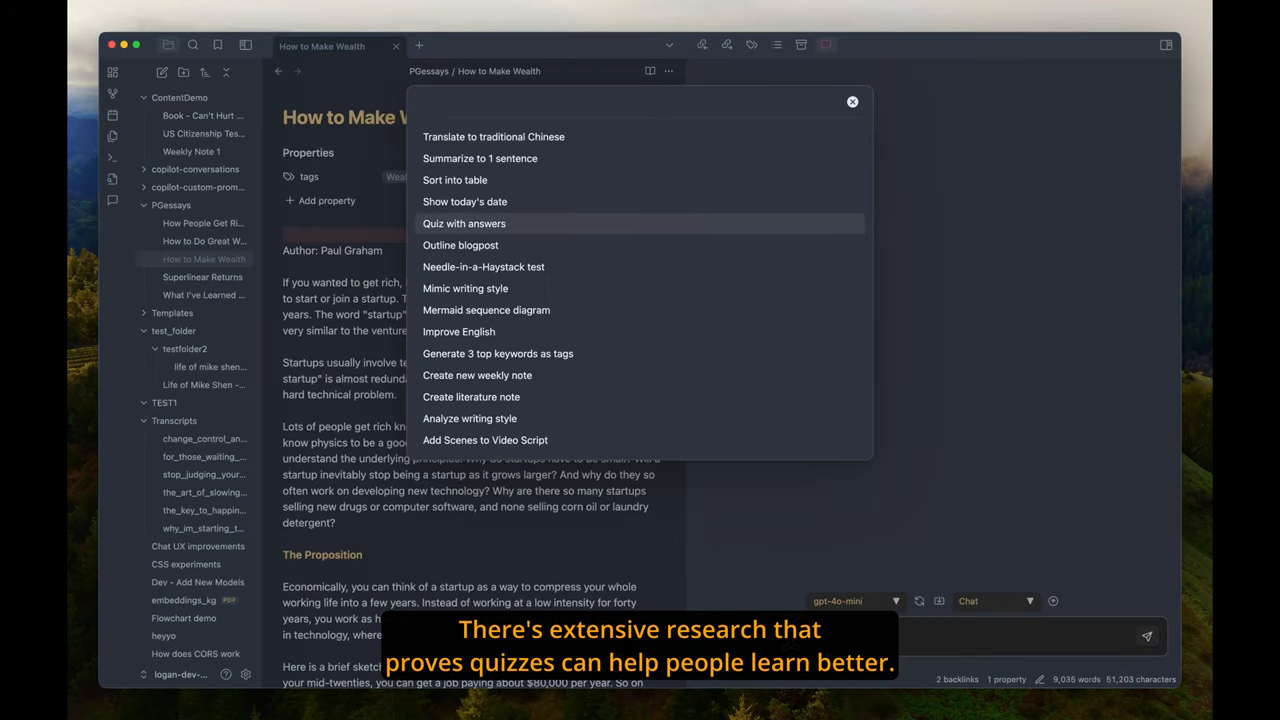
pyautogui.click(464, 224)
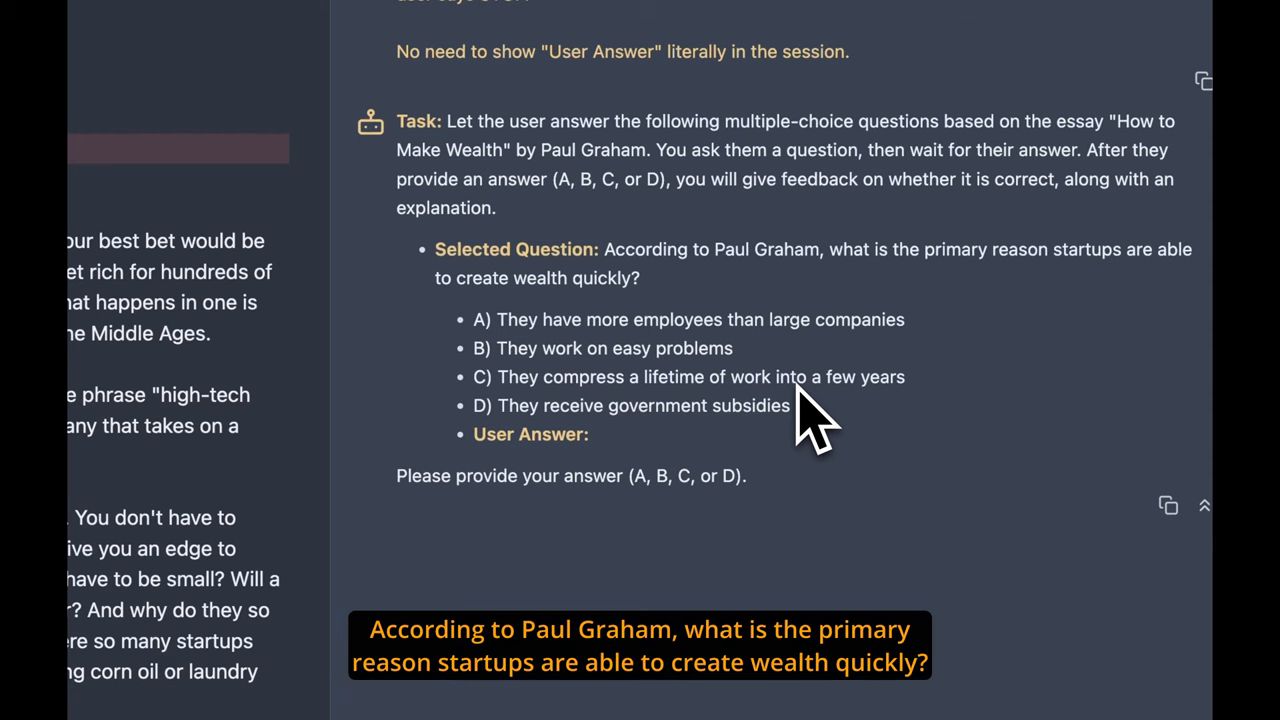
pyautogui.moveTo(564, 400)
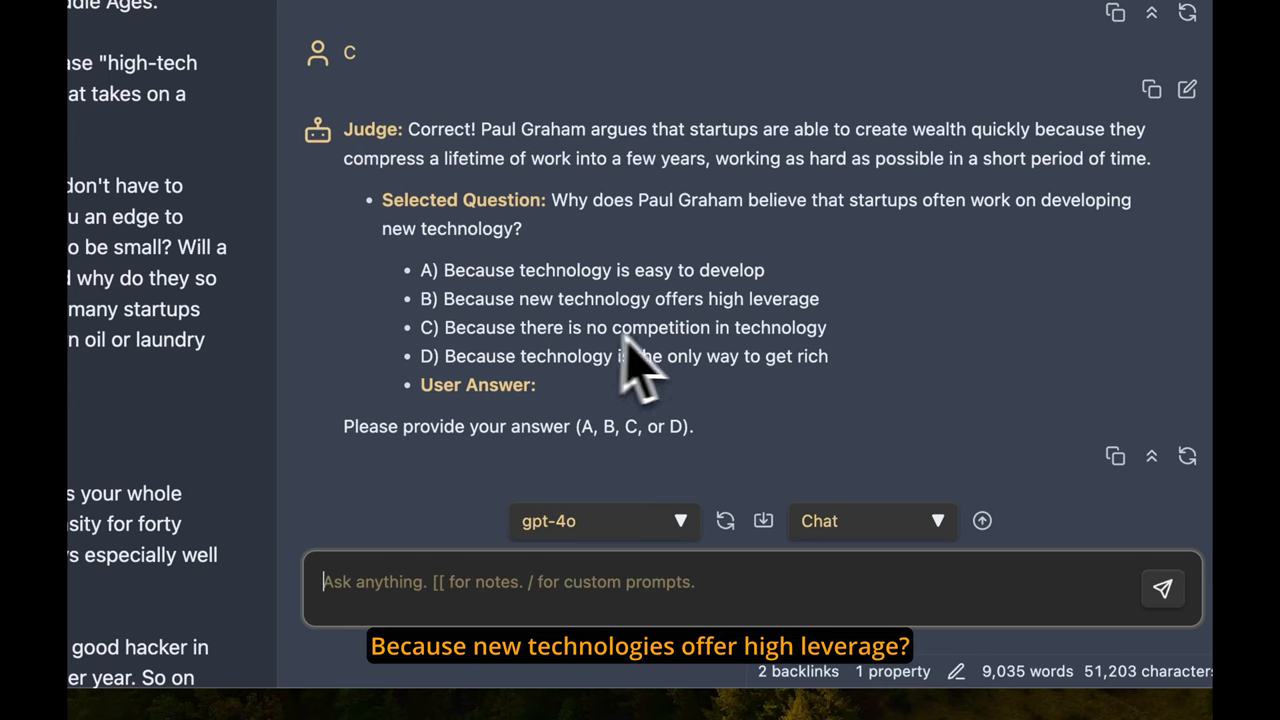
pyautogui.moveTo(720, 420)
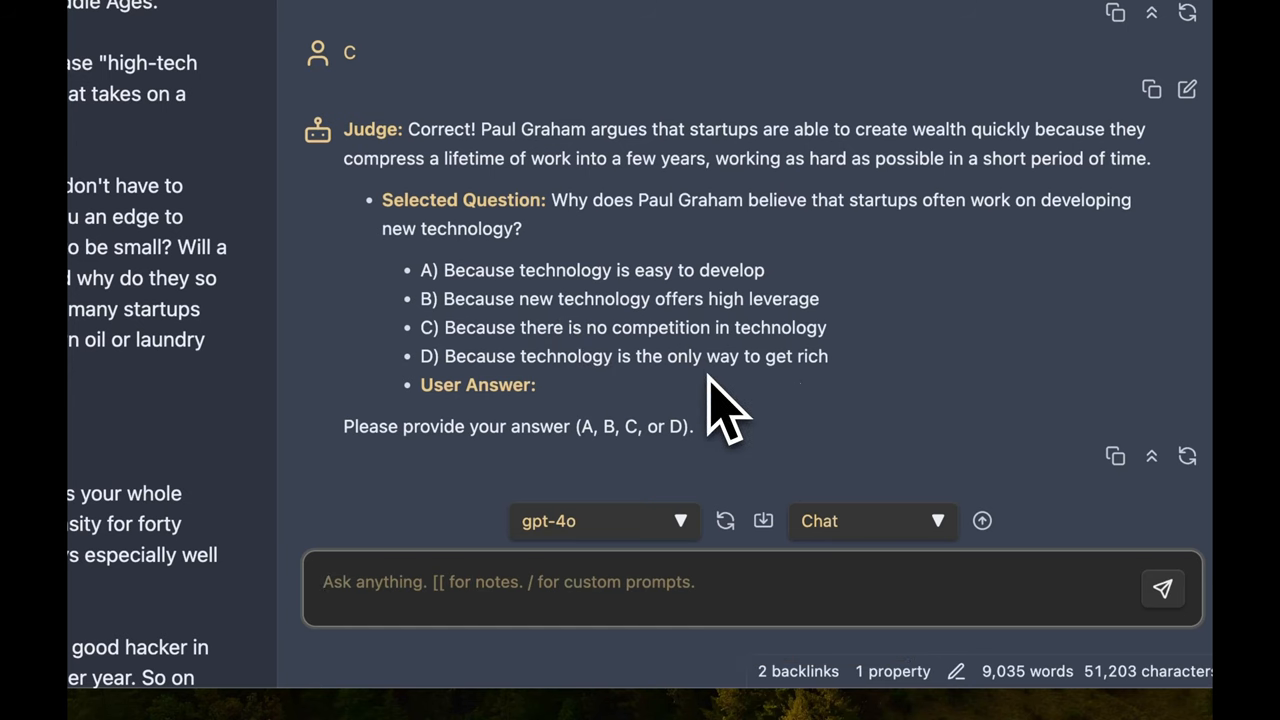
pyautogui.click(1162, 588)
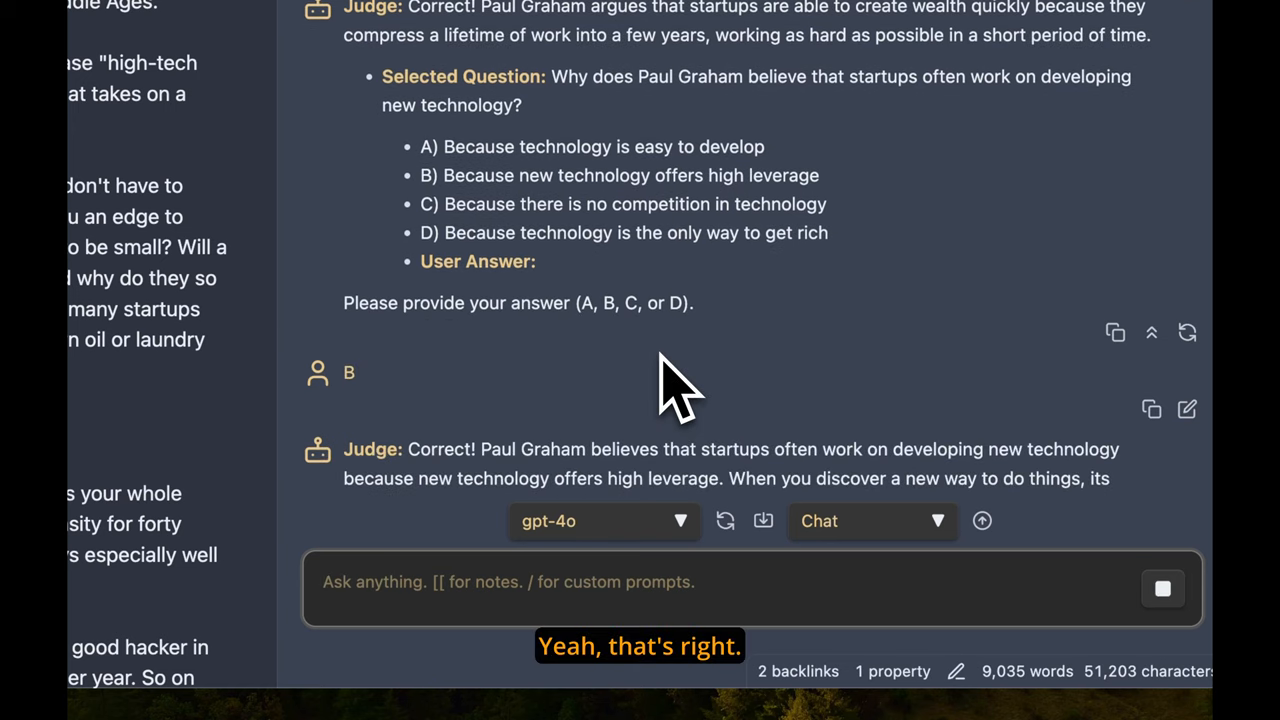
pyautogui.scroll(-3)
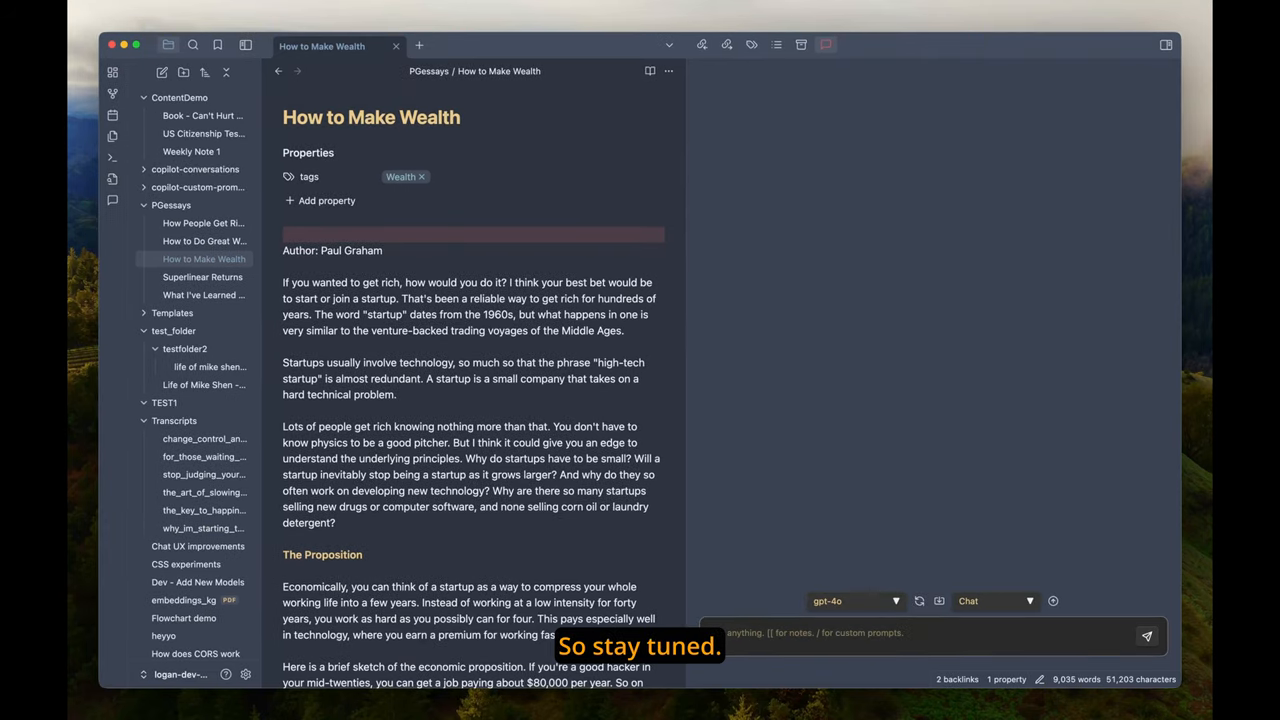
# Ask Copilot the date/time questions and select the dataviewjs code behind the 107-days result
pyautogui.write('what')
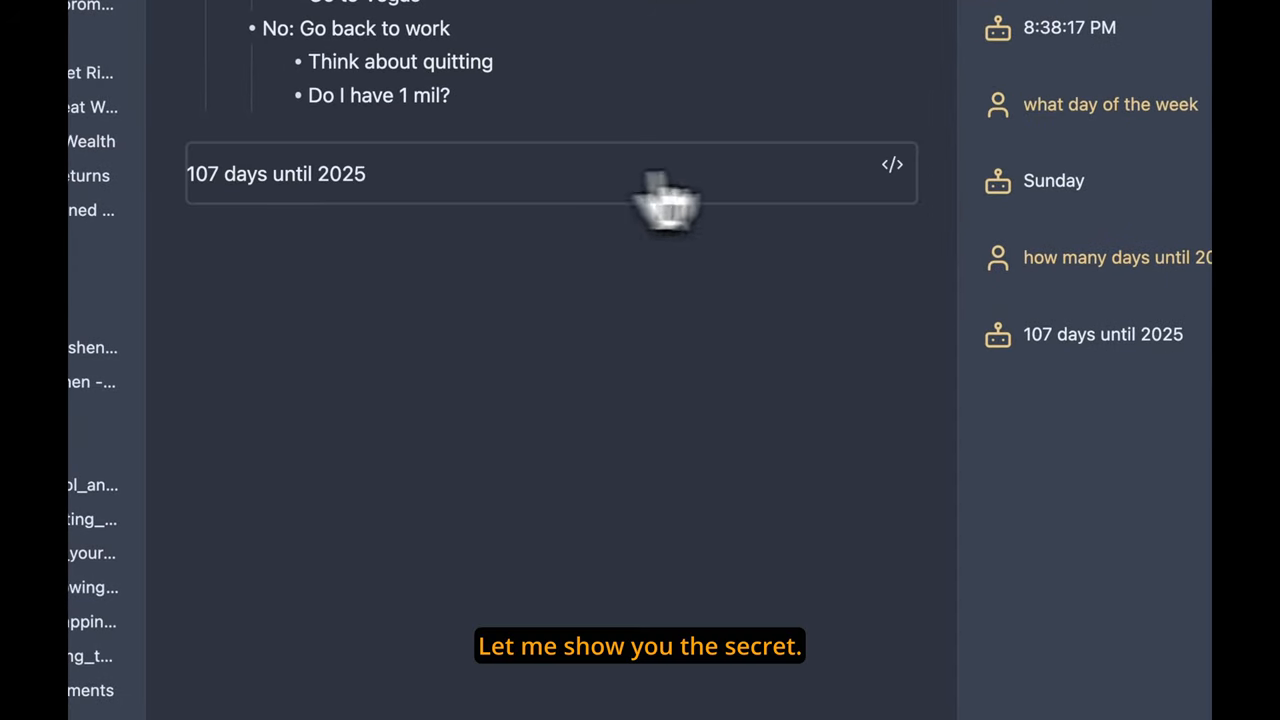
pyautogui.click(892, 164)
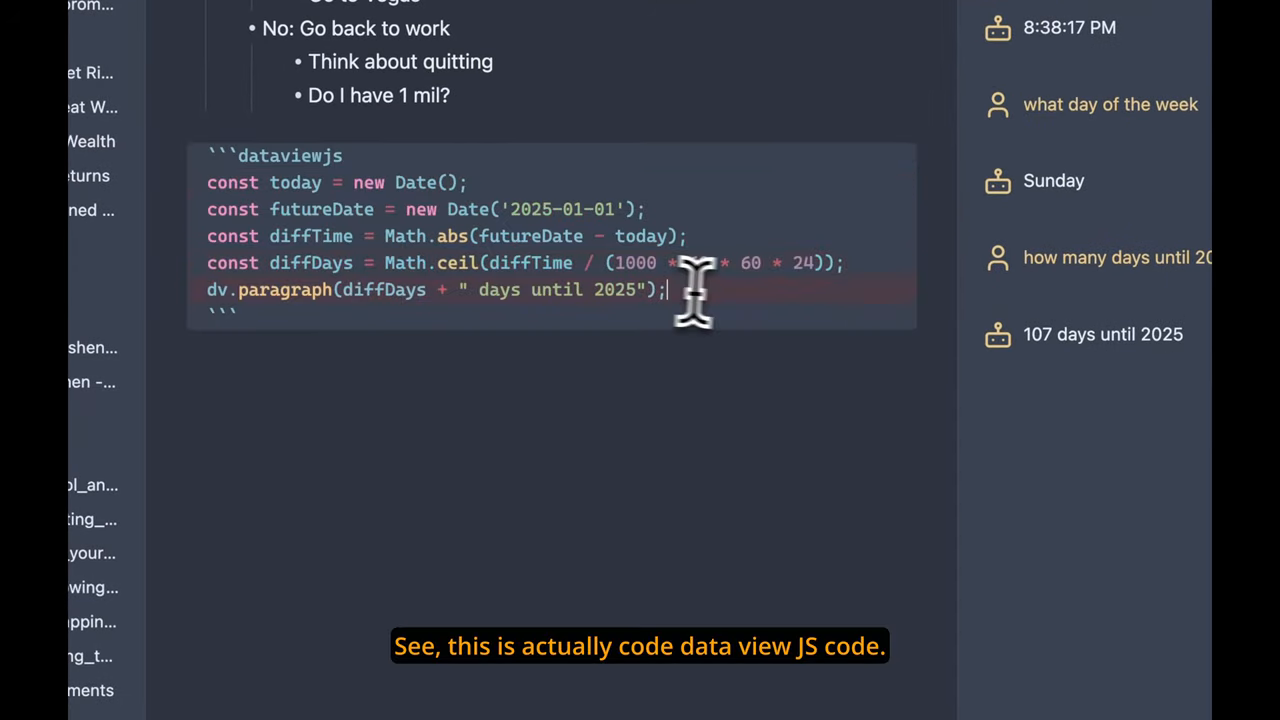
pyautogui.moveTo(208, 182); pyautogui.dragTo(668, 290)
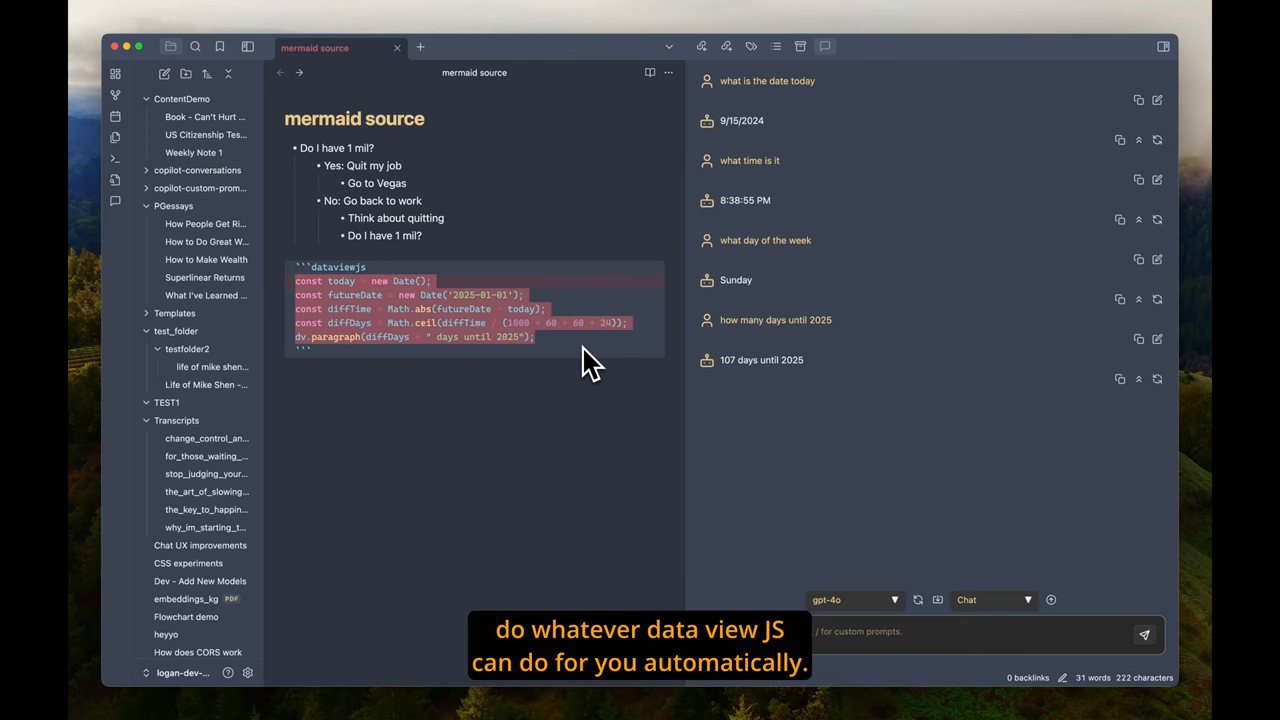
pyautogui.moveTo(360, 590)
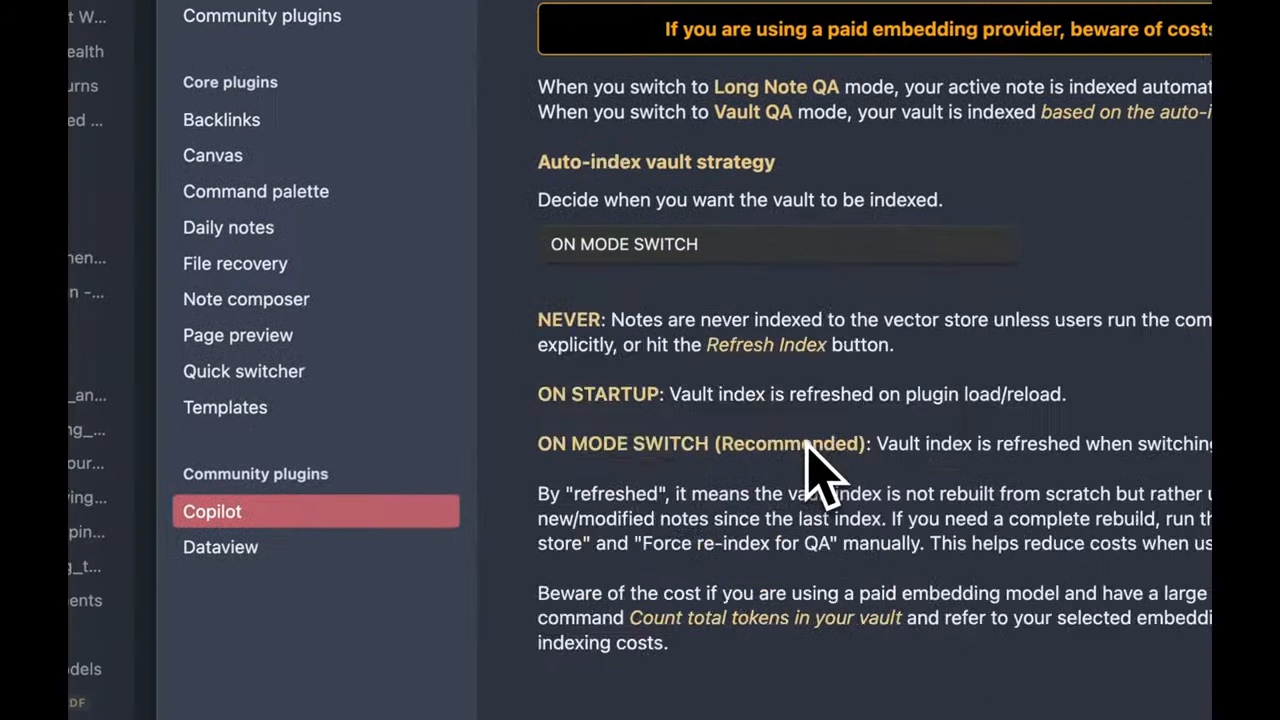
# Scroll to the Copilot User System Prompt in Advanced Settings, then return to the note
pyautogui.scroll(-3)
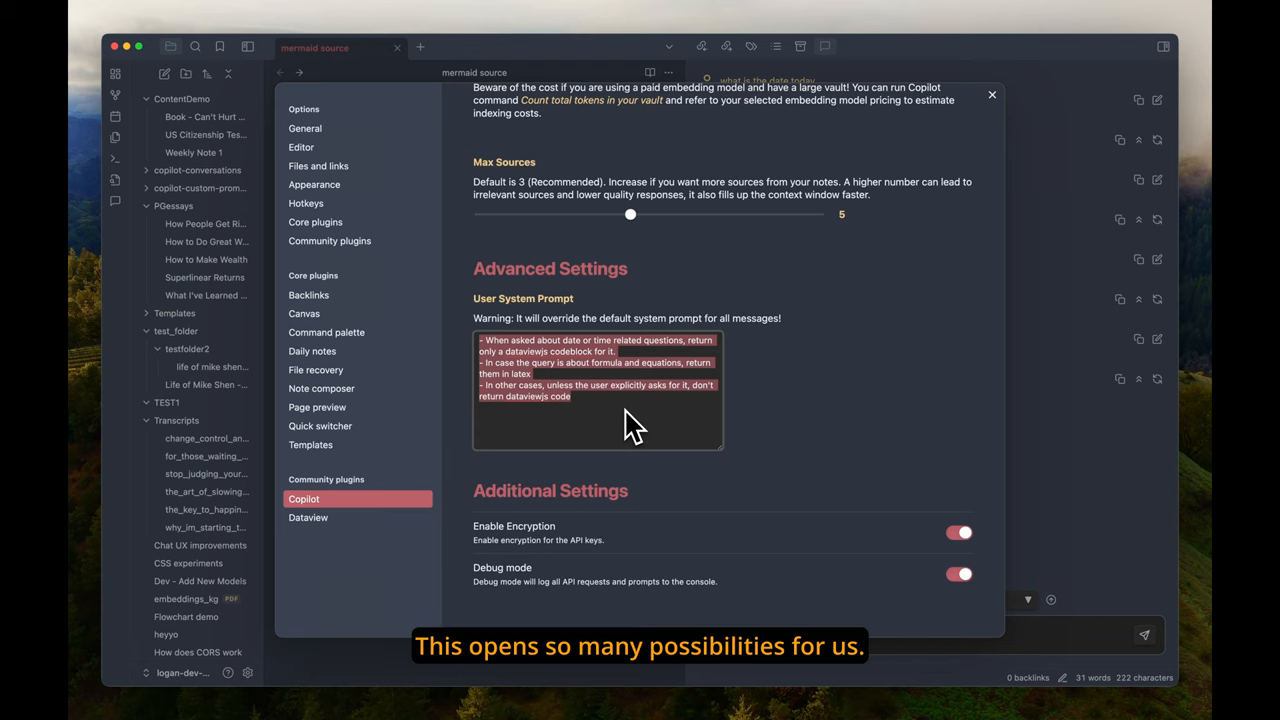
pyautogui.click(992, 94)
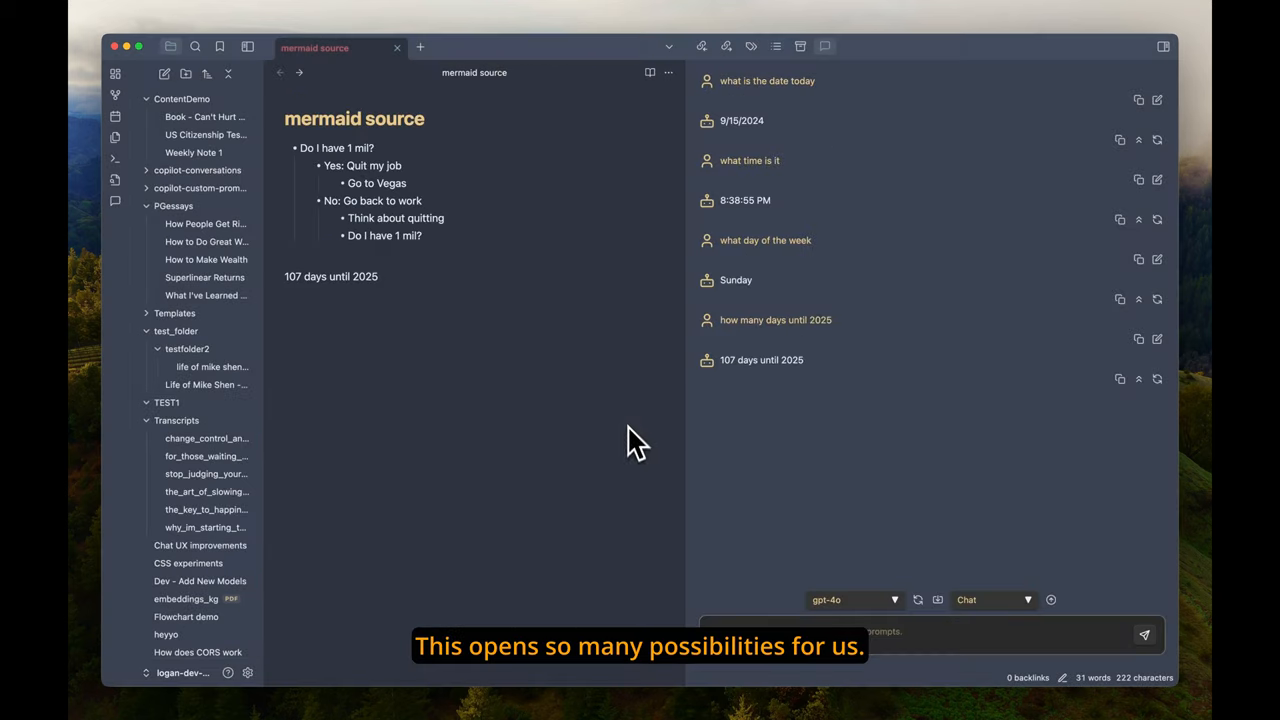